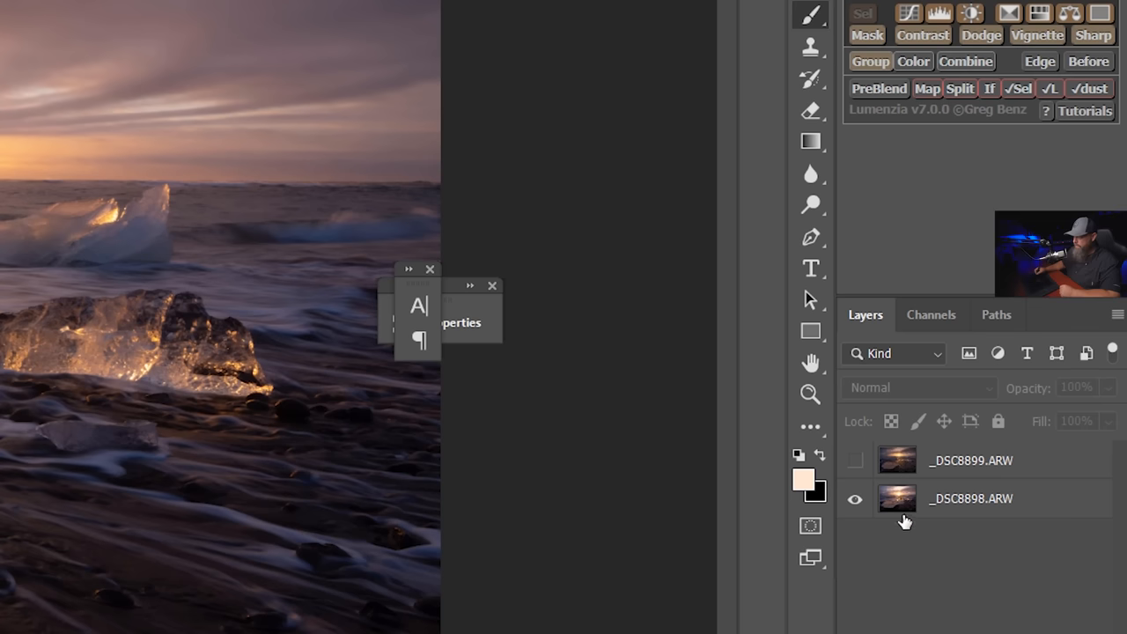
Step: Toggle _DSC8899.ARW visibility to compare exposures, leaving the darker frame shown over _DSC8898.ARW
left_click(854, 460)
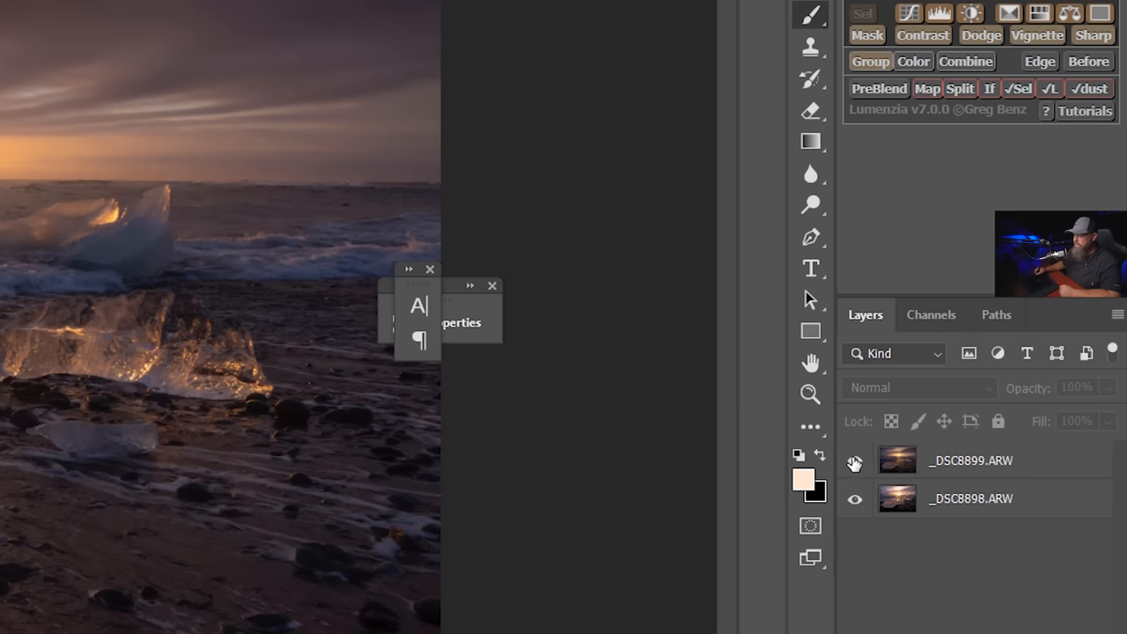
left_click(853, 461)
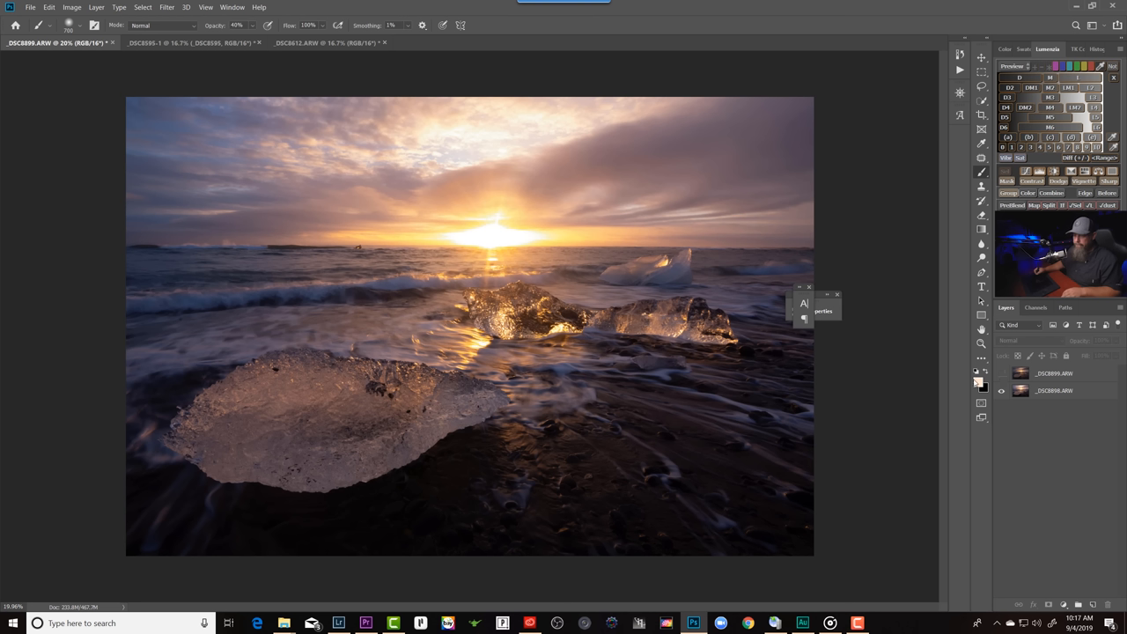
mouse_move(597, 322)
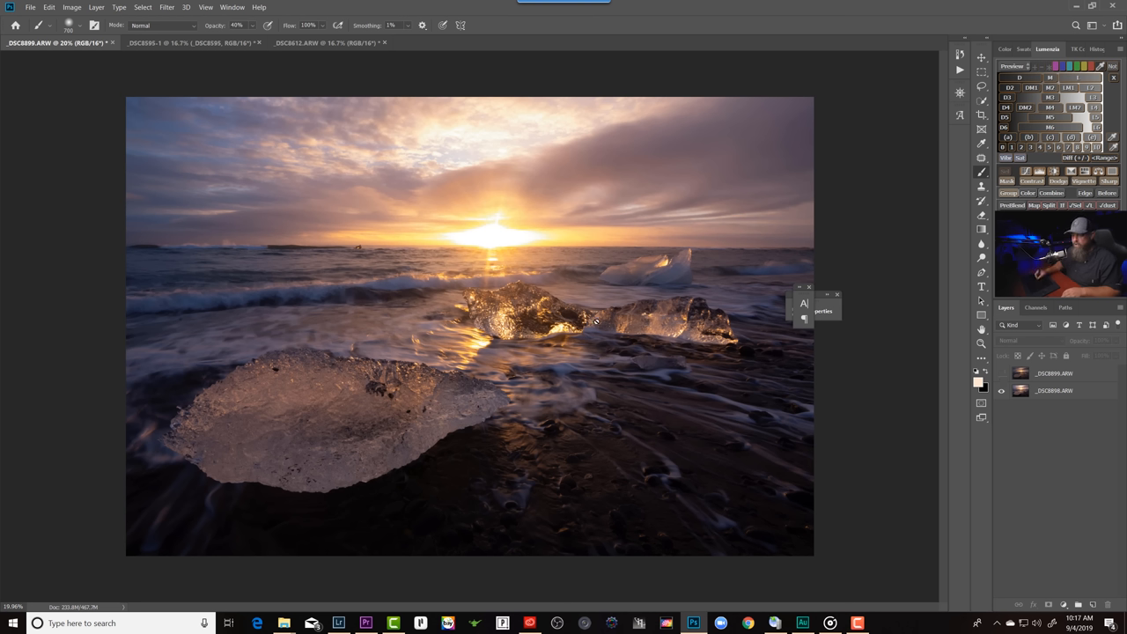
mouse_move(577, 395)
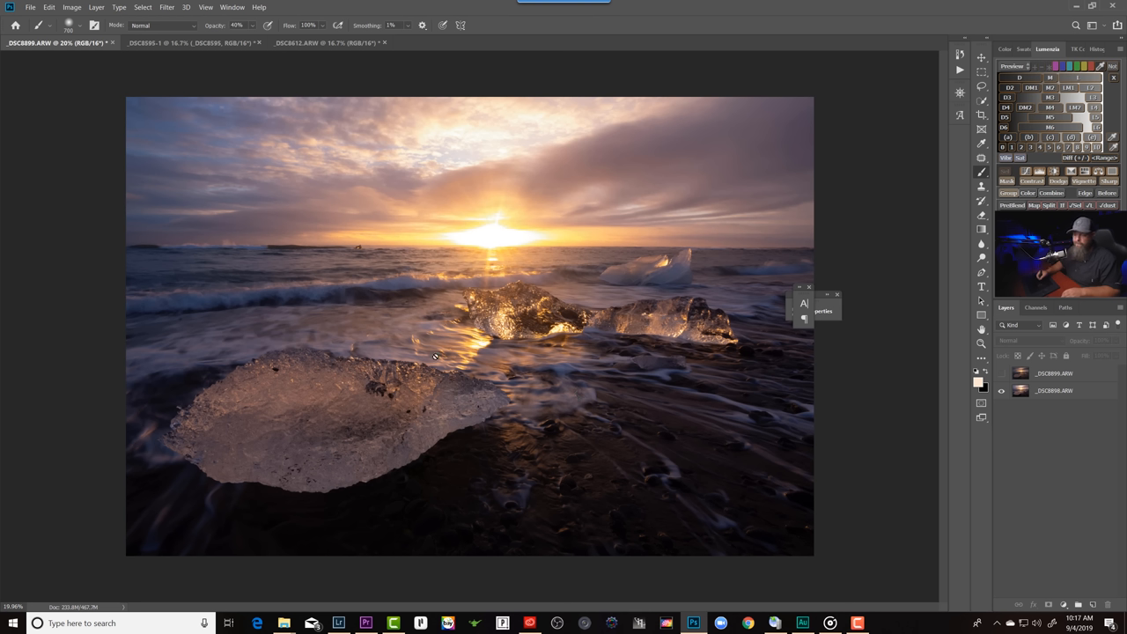
mouse_move(733, 420)
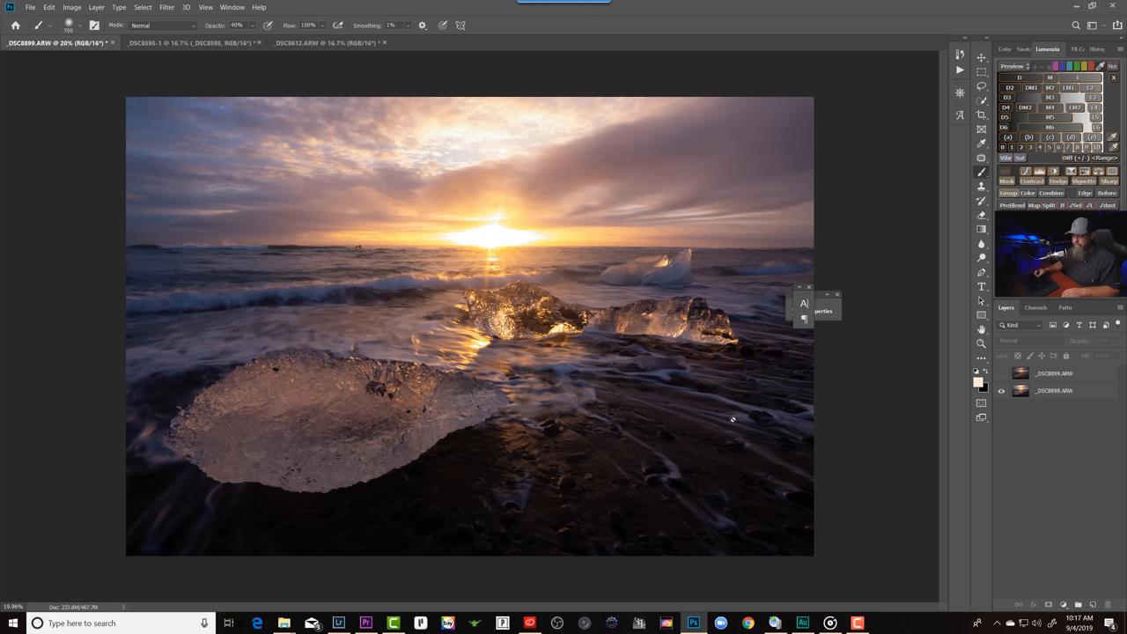
left_click(1000, 373)
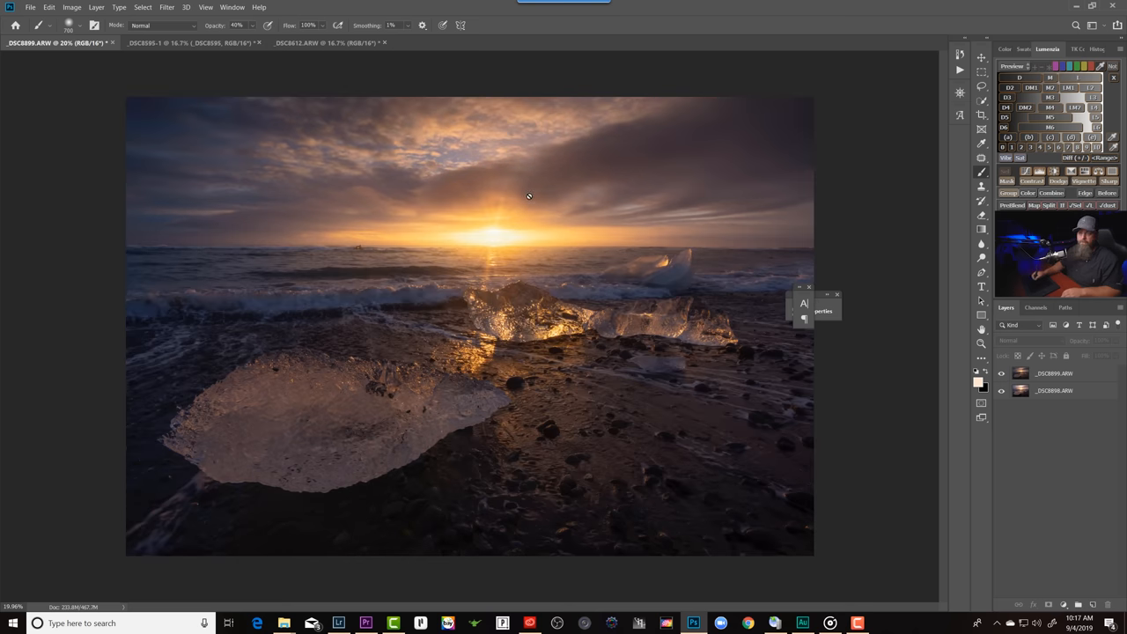
Step: Add a layer mask to the _DSC8899.ARW layer
left_click(1053, 372)
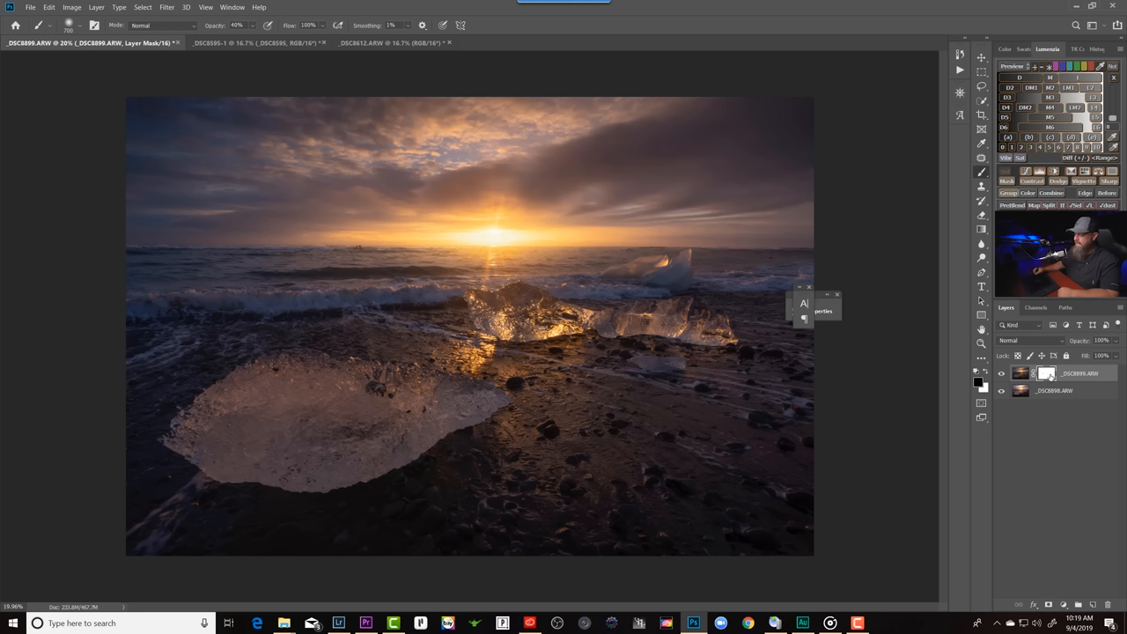
mouse_move(695, 260)
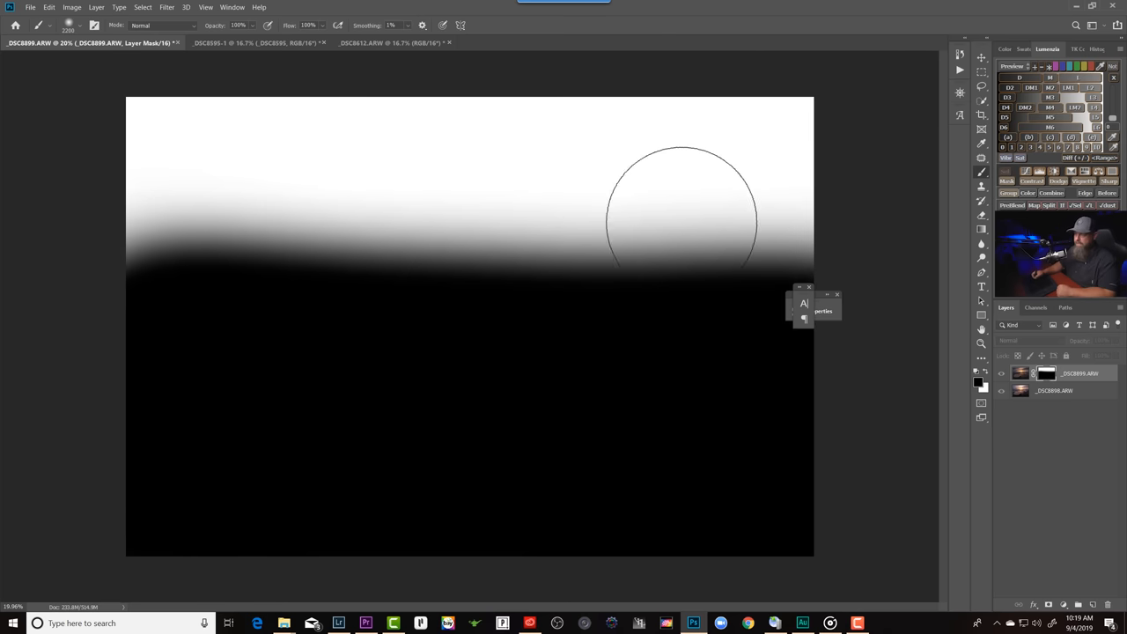
mouse_move(502, 136)
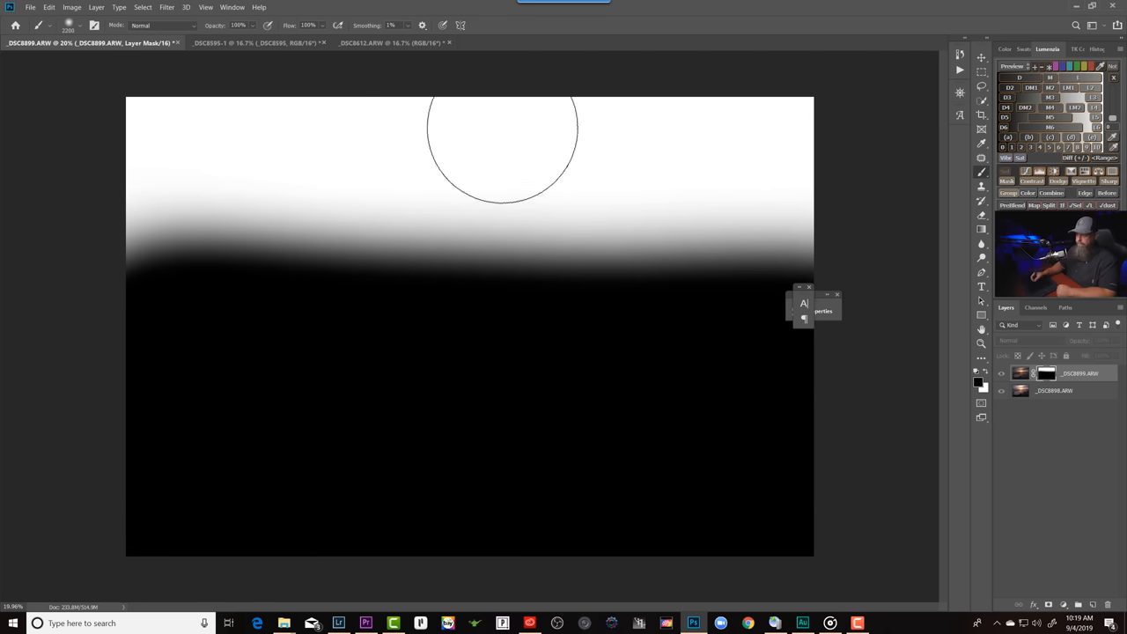
mouse_move(783, 401)
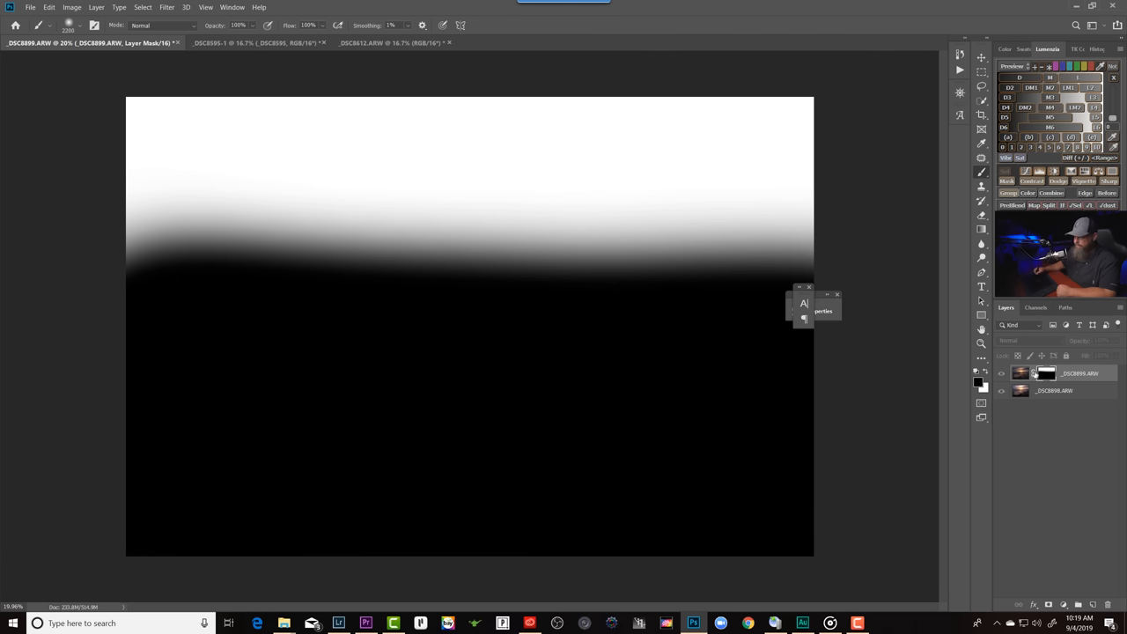
Step: Delete the old mask, add a black-filled mask, and paint the darker sky back in
right_click(1046, 373)
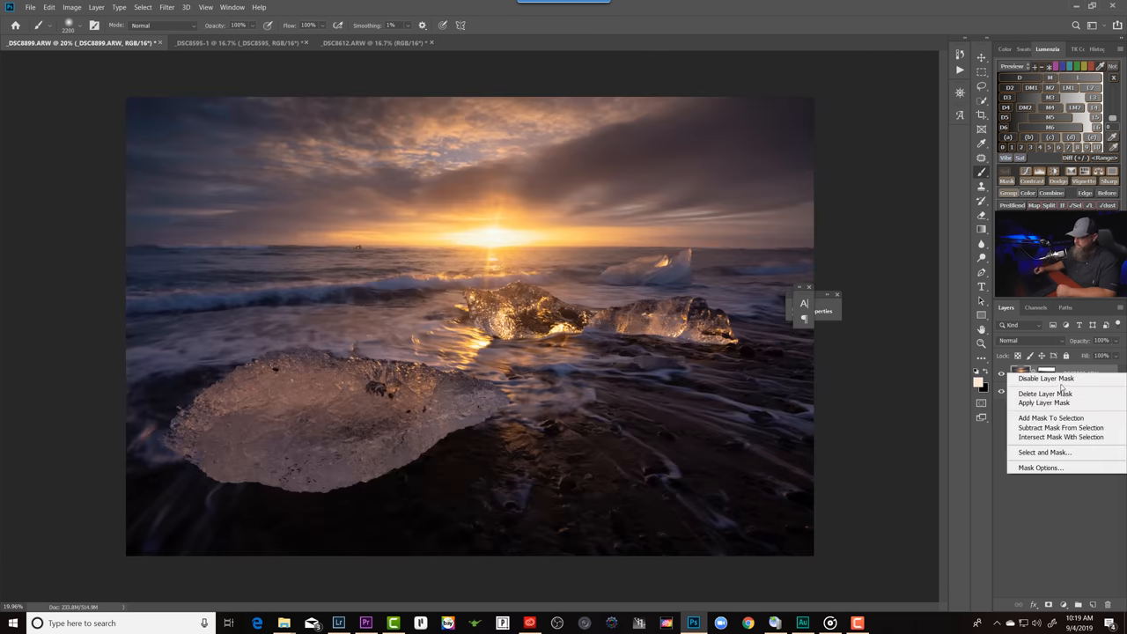
left_click(1043, 402)
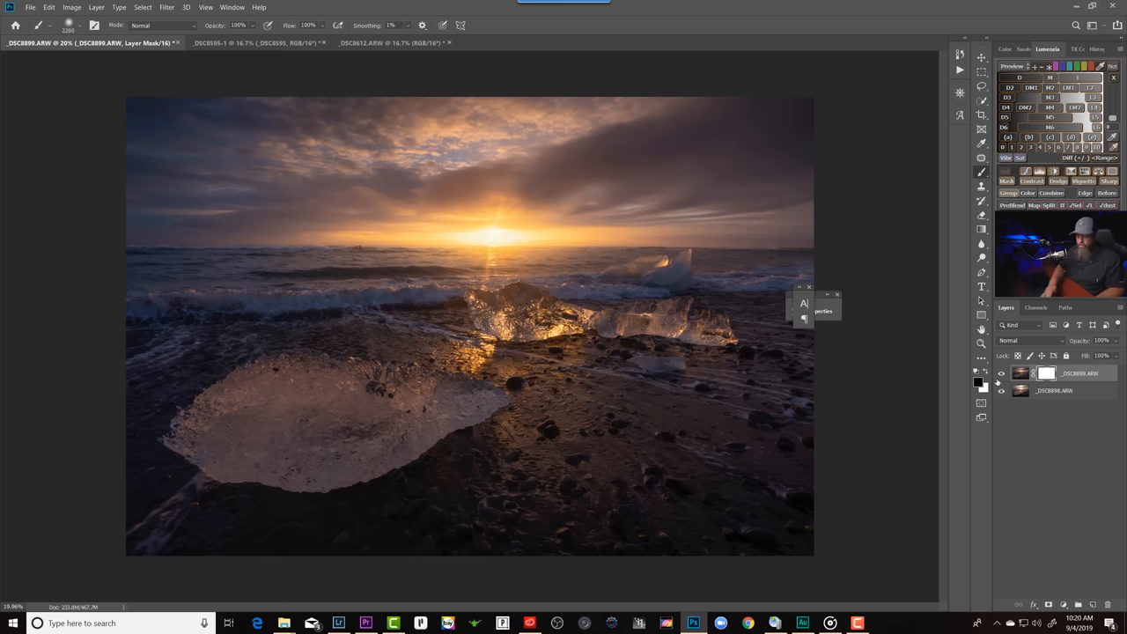
left_click(1046, 372)
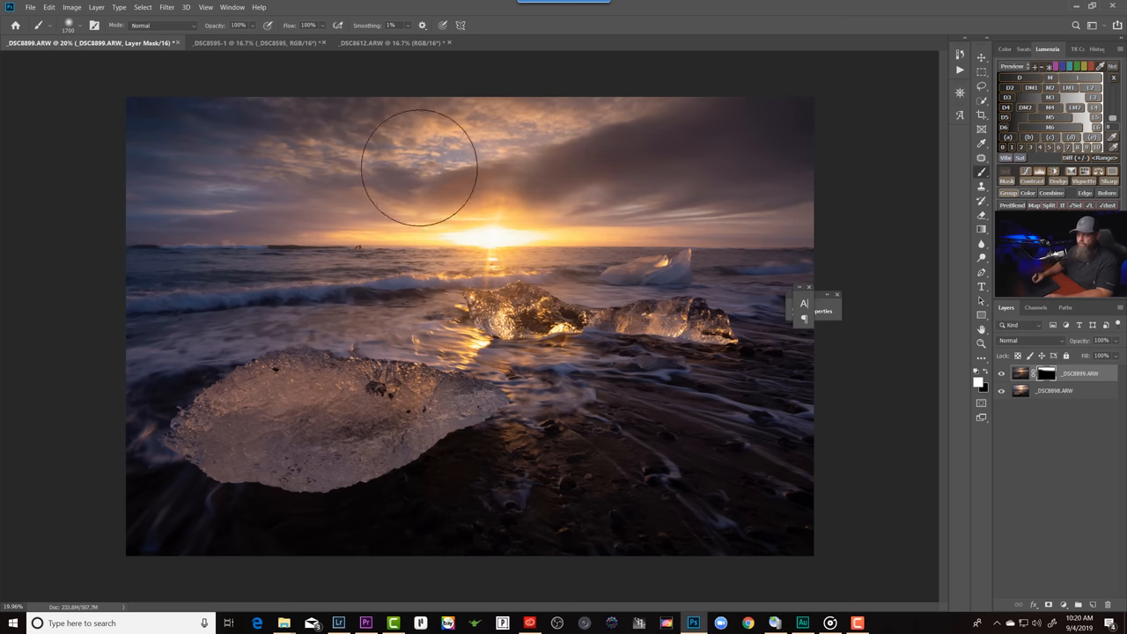
left_click_drag(419, 167, 673, 181)
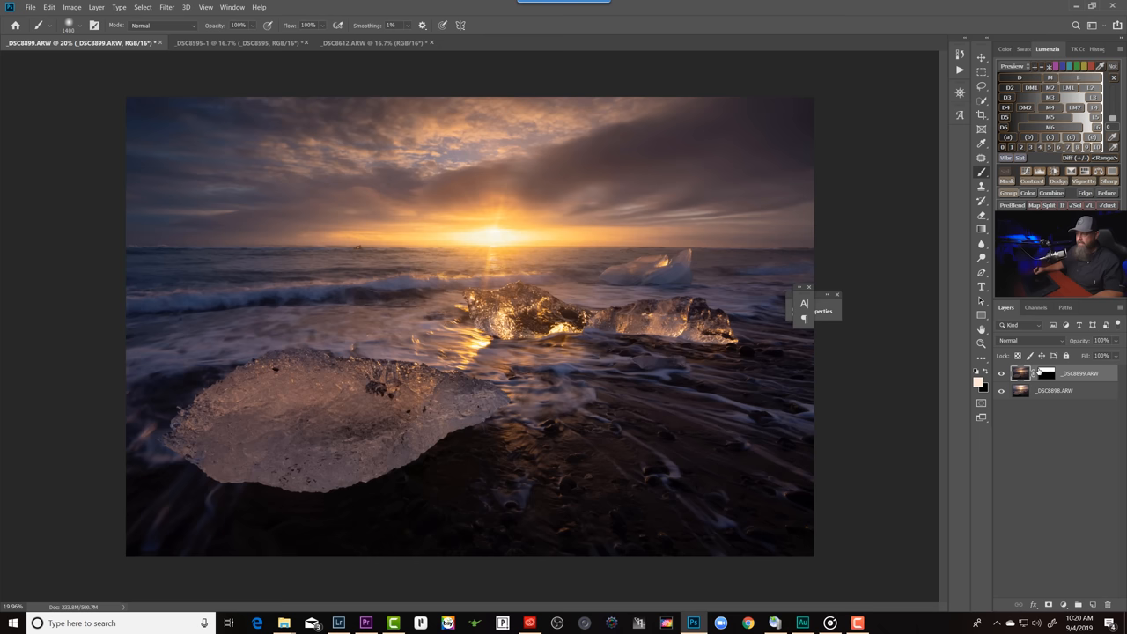
Step: Add an empty layer on top and brush a trial warm glow across the sky
left_click(1001, 373)
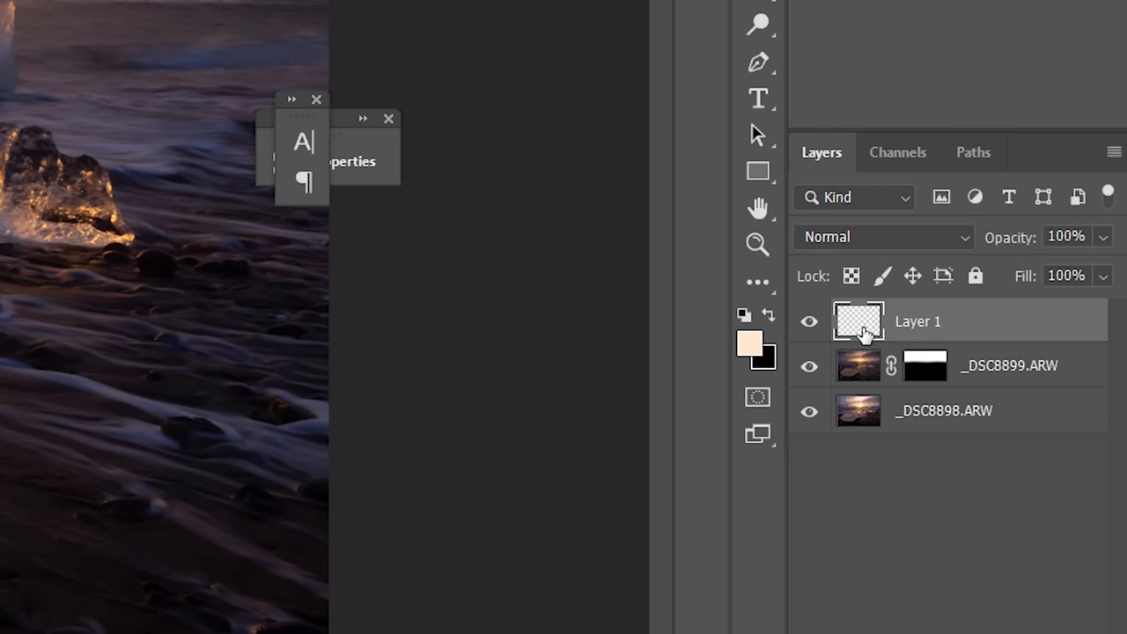
mouse_move(865, 339)
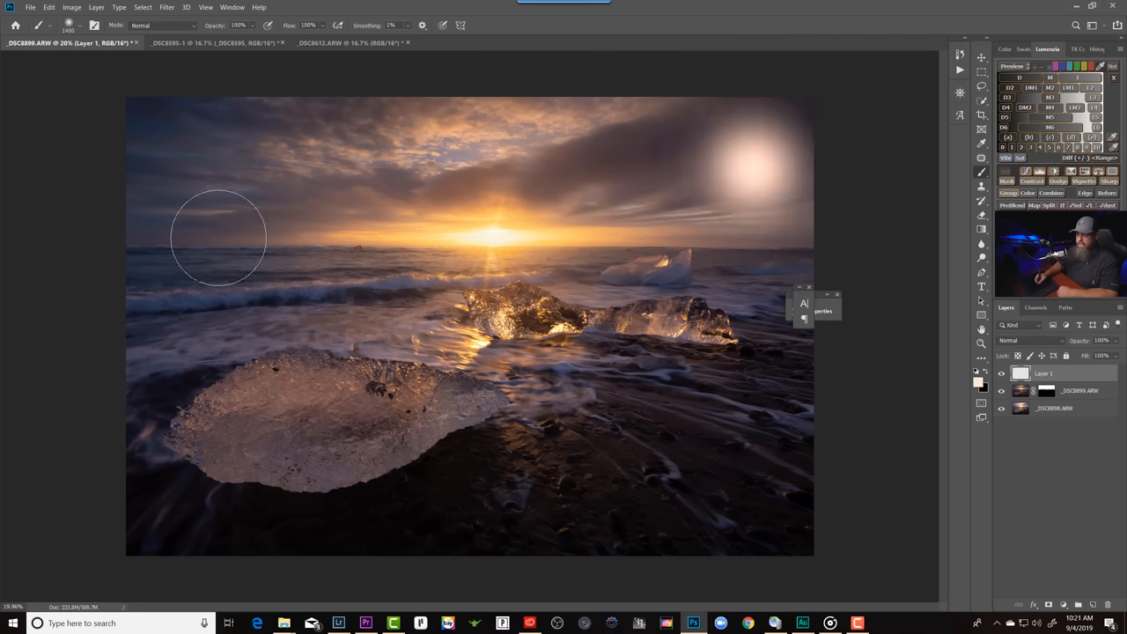
left_click_drag(218, 238, 703, 245)
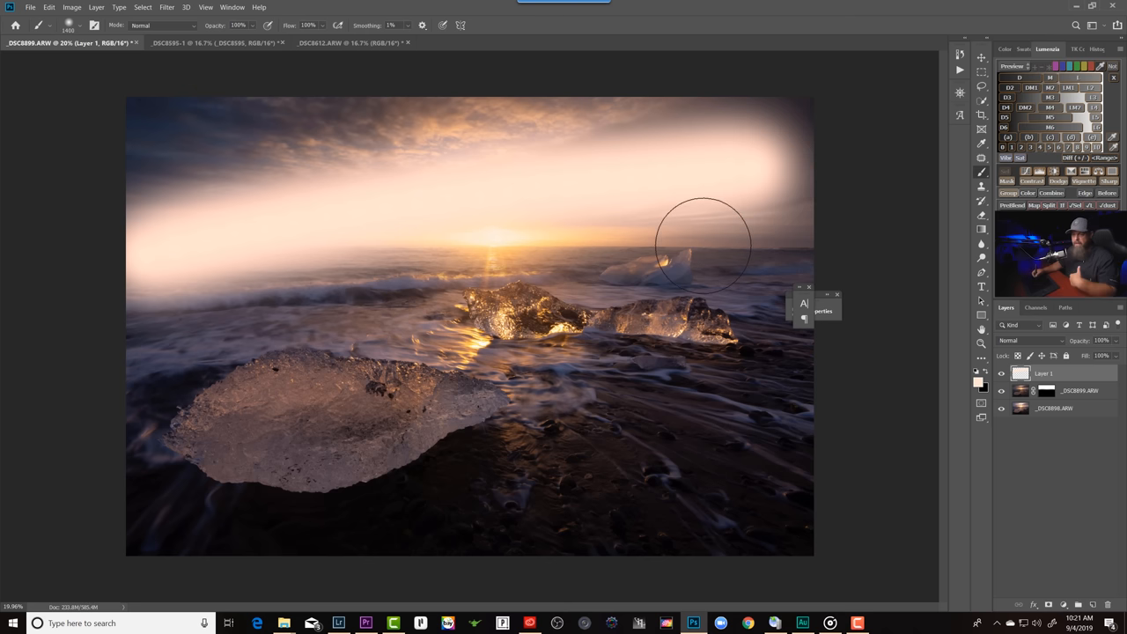
mouse_move(708, 229)
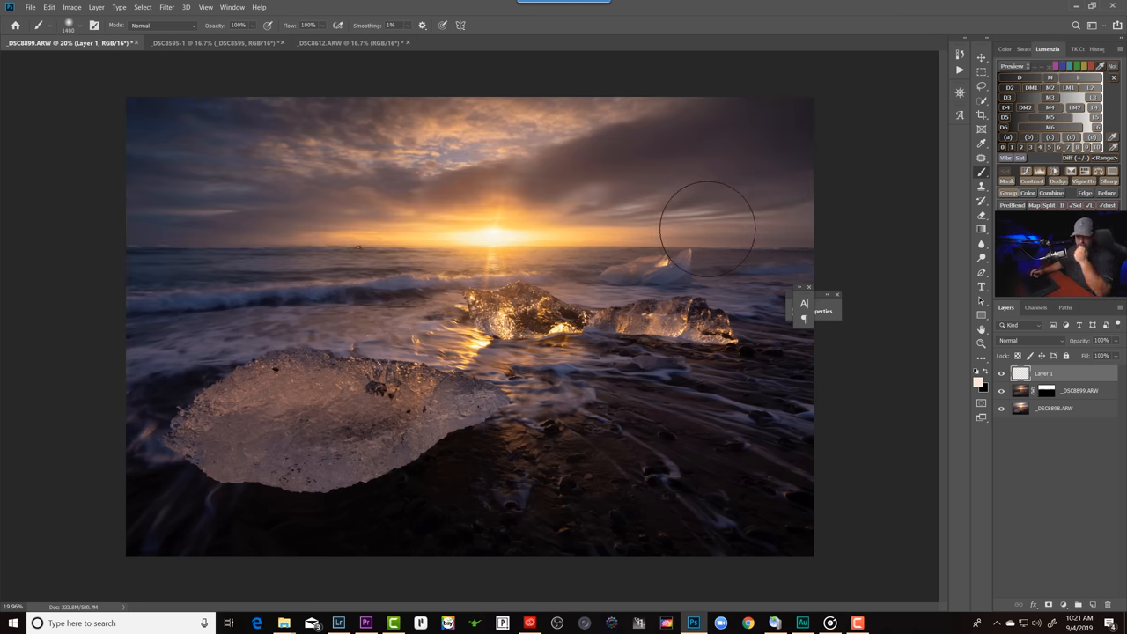
left_click(1017, 341)
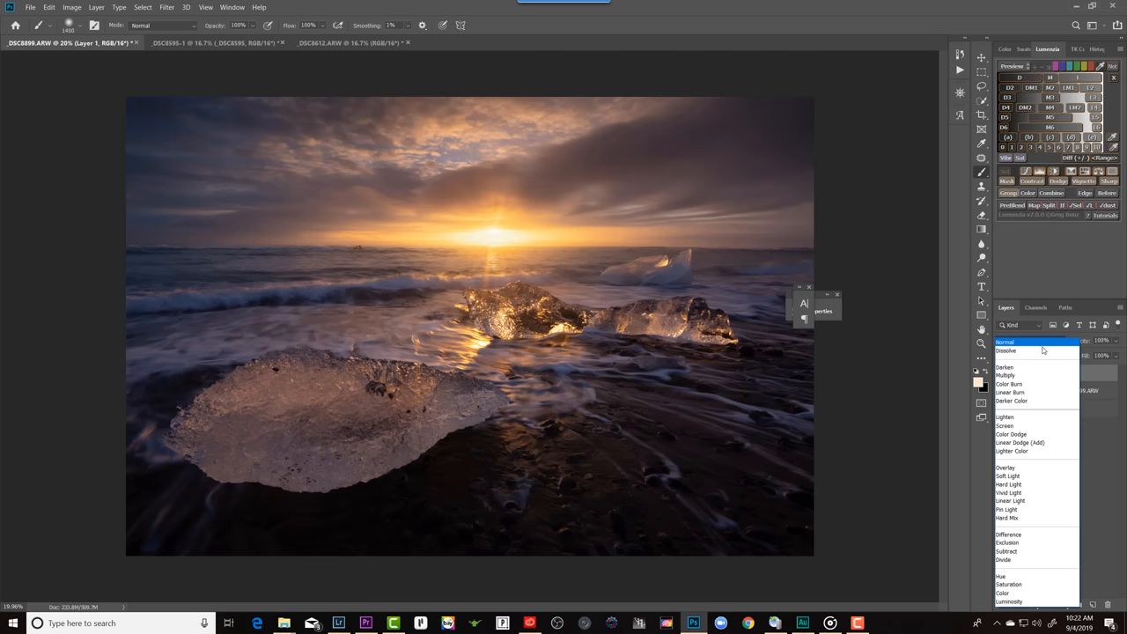
Step: Set Layer 1's blend mode to Soft Light
left_click(1007, 341)
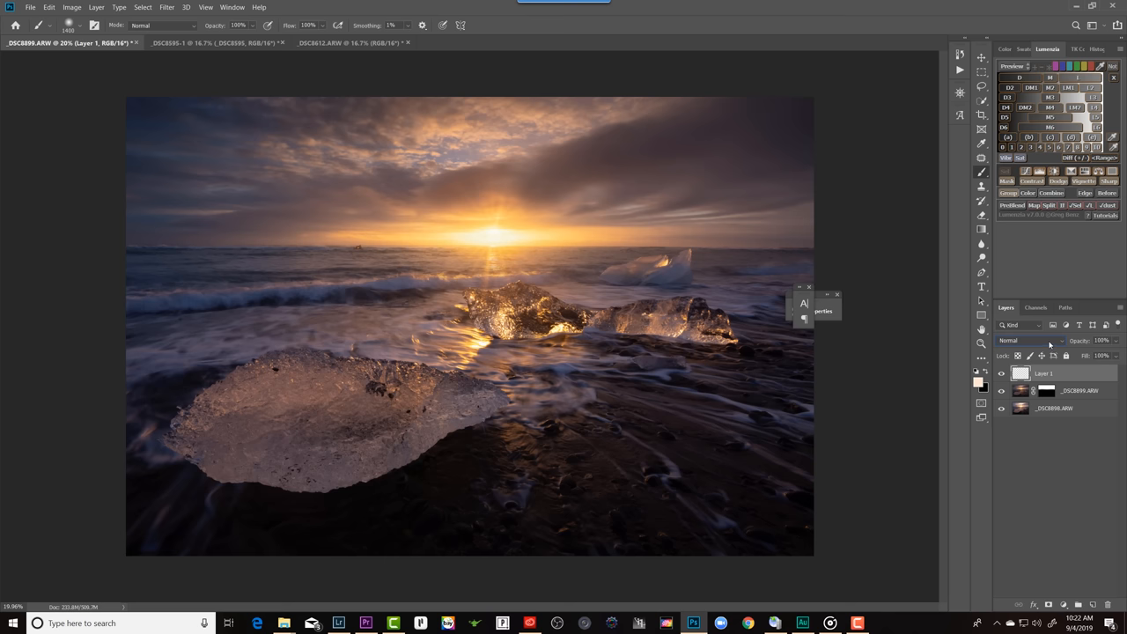
left_click(1021, 341)
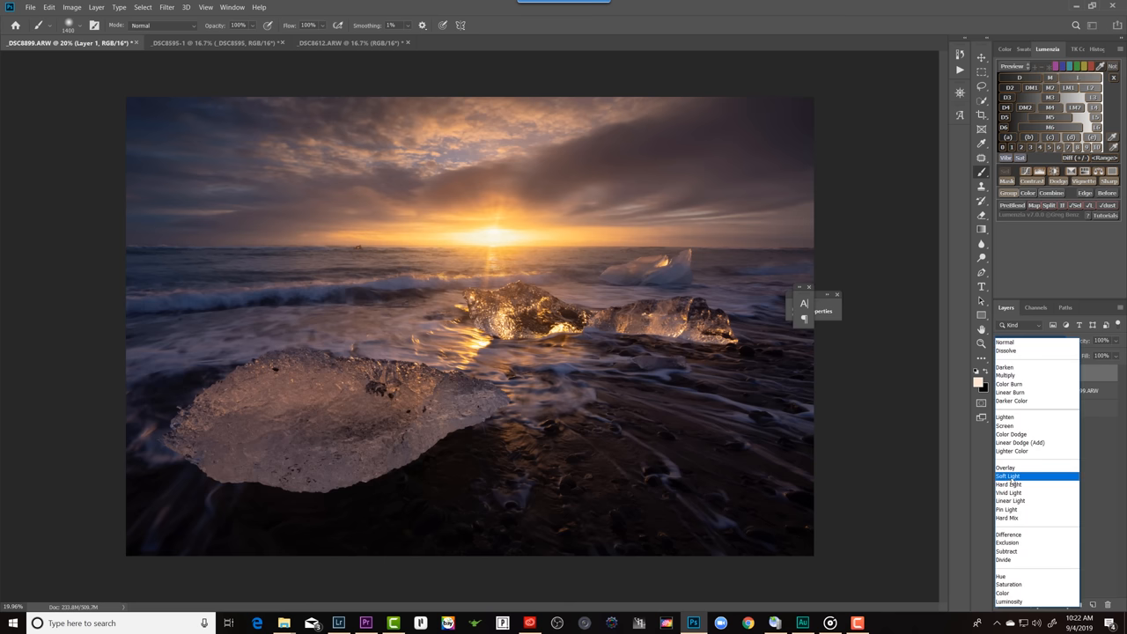
left_click(1007, 476)
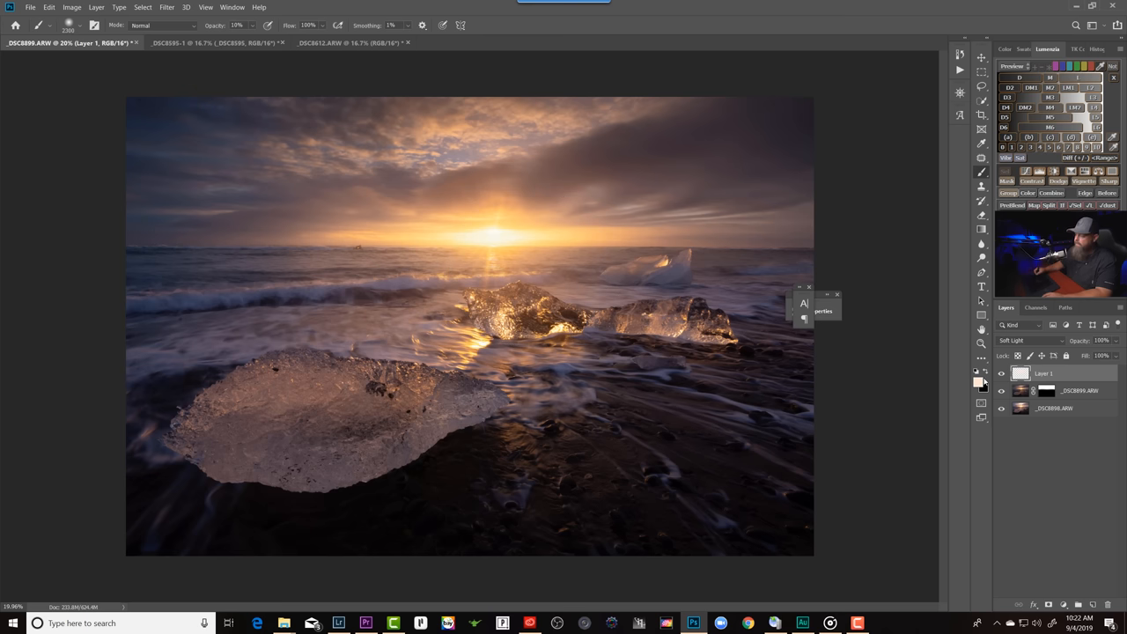
Step: Pick a warm cream foreground colour for painting the glow
left_click(980, 380)
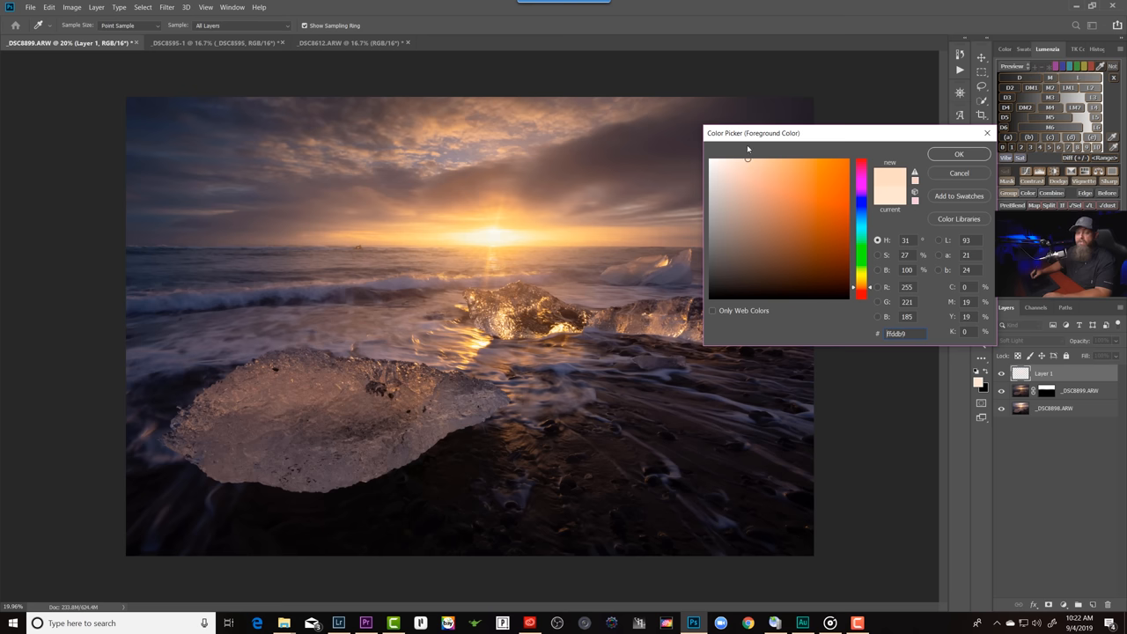
left_click(959, 154)
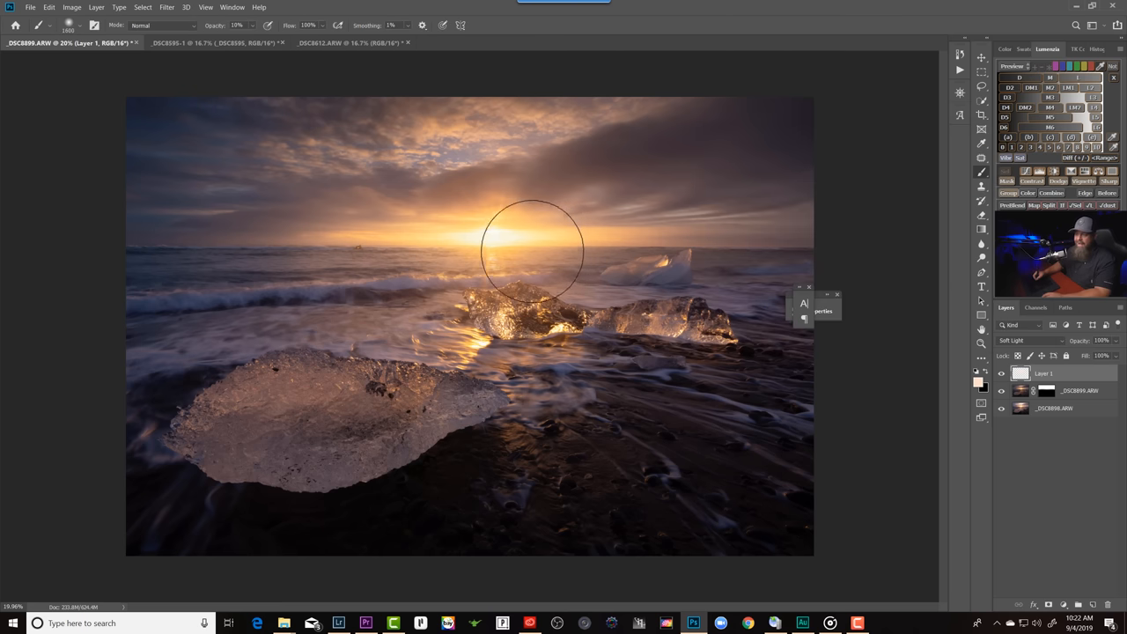
mouse_move(418, 238)
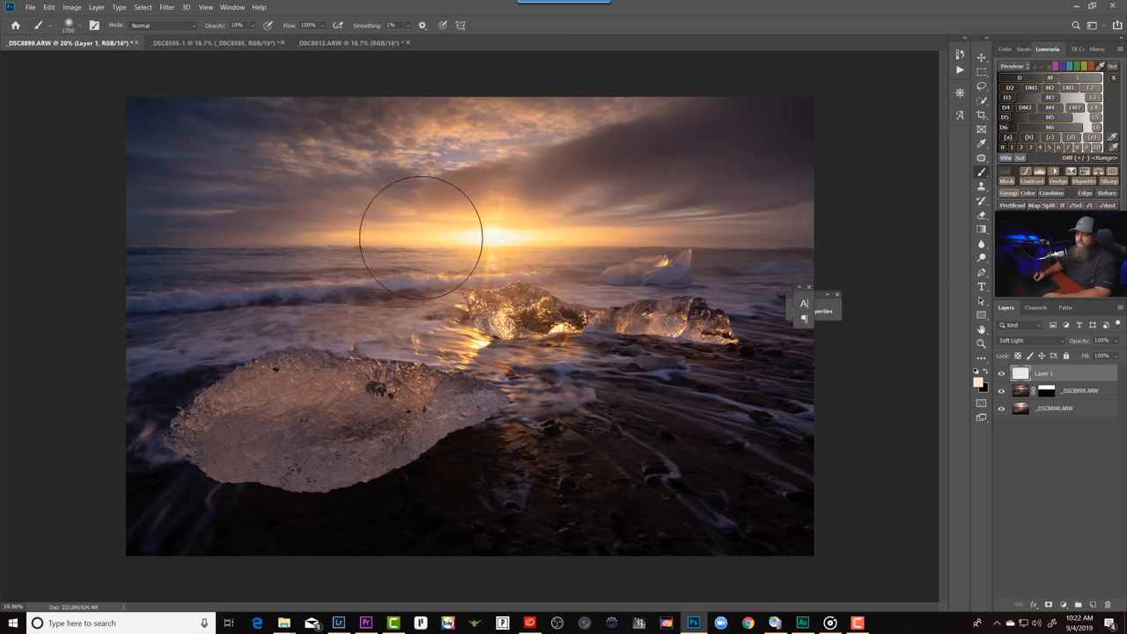
mouse_move(452, 249)
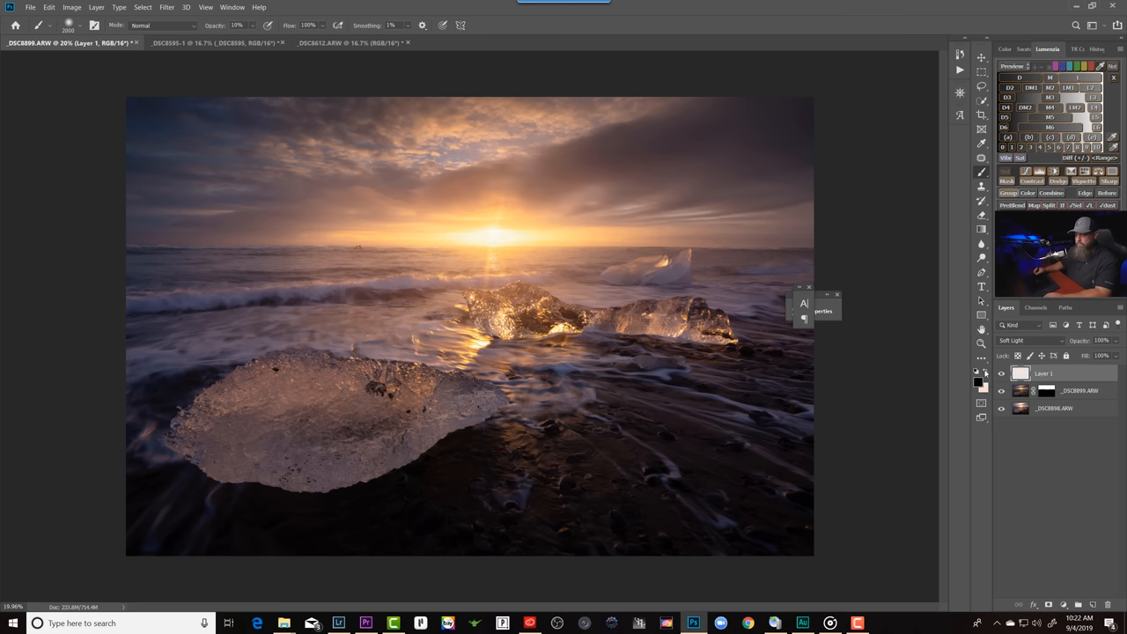
left_click(980, 370)
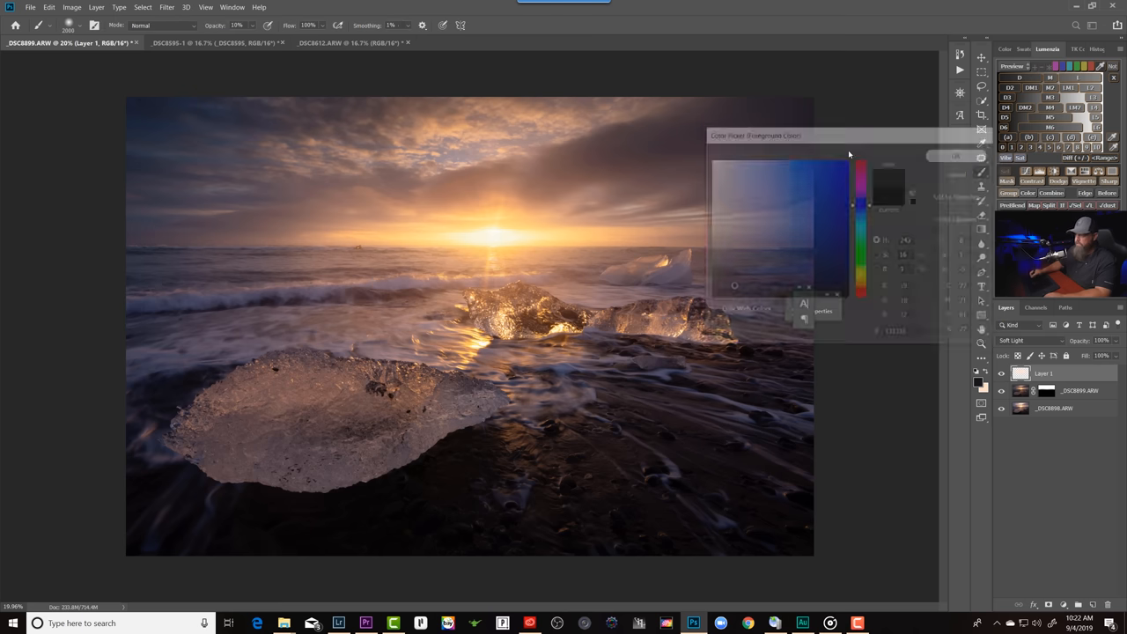
left_click(956, 156)
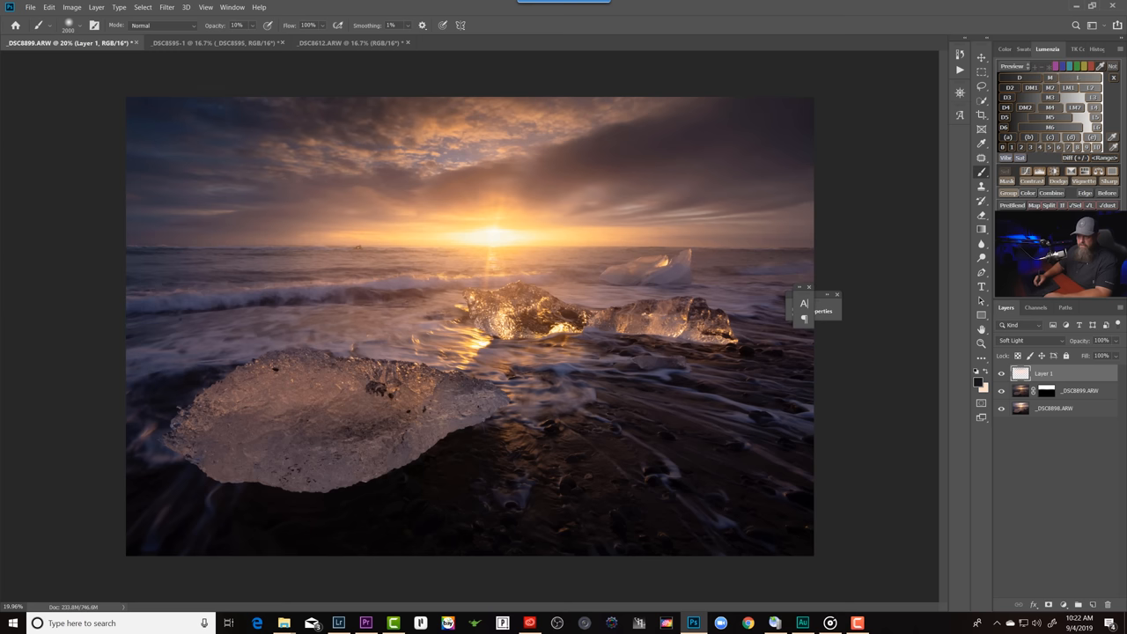
mouse_move(854, 282)
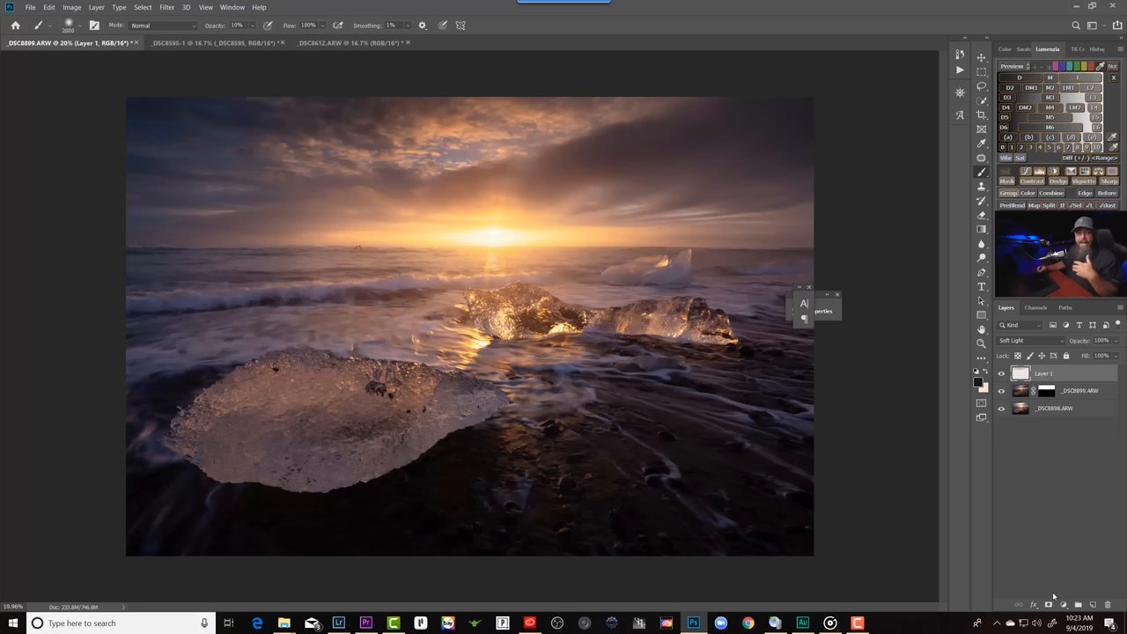
mouse_move(1061, 582)
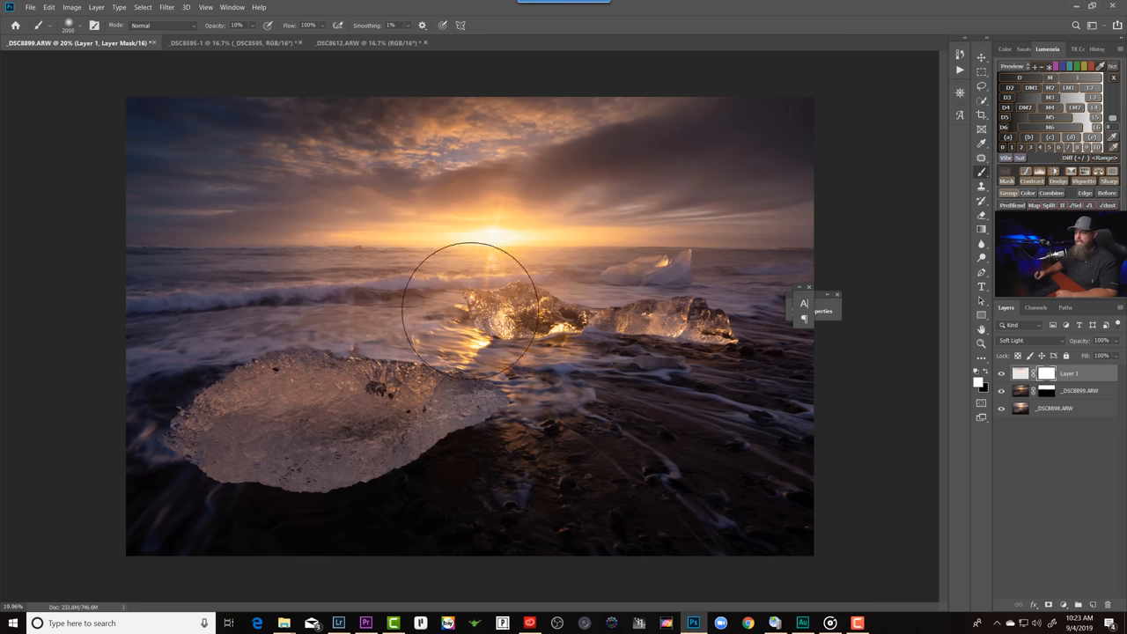
mouse_move(563, 189)
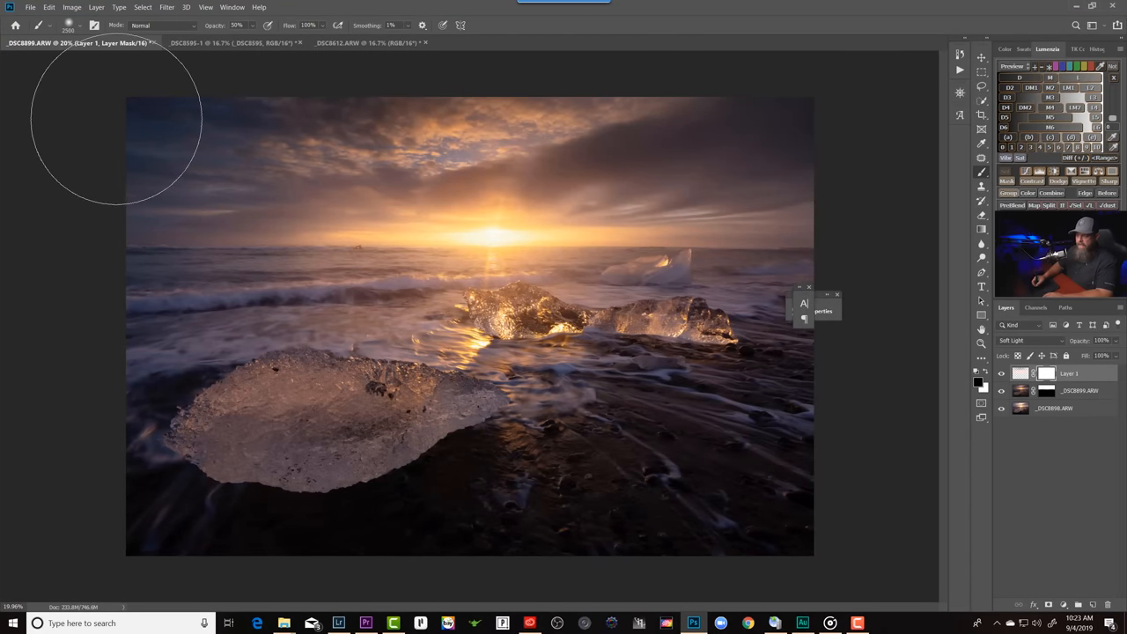
mouse_move(850, 127)
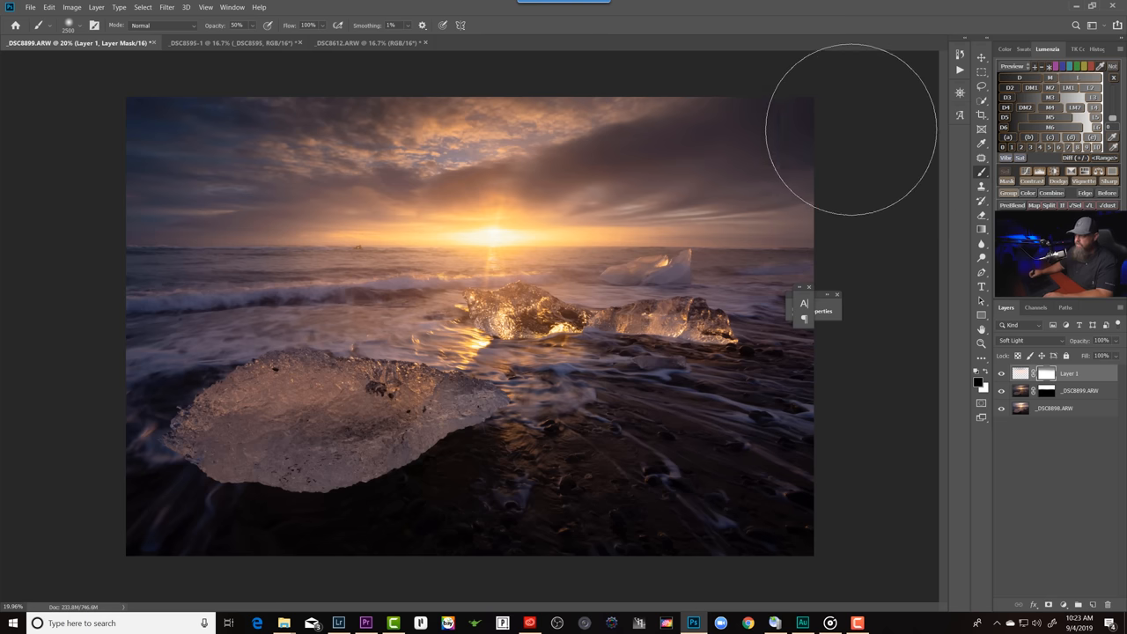
mouse_move(572, 79)
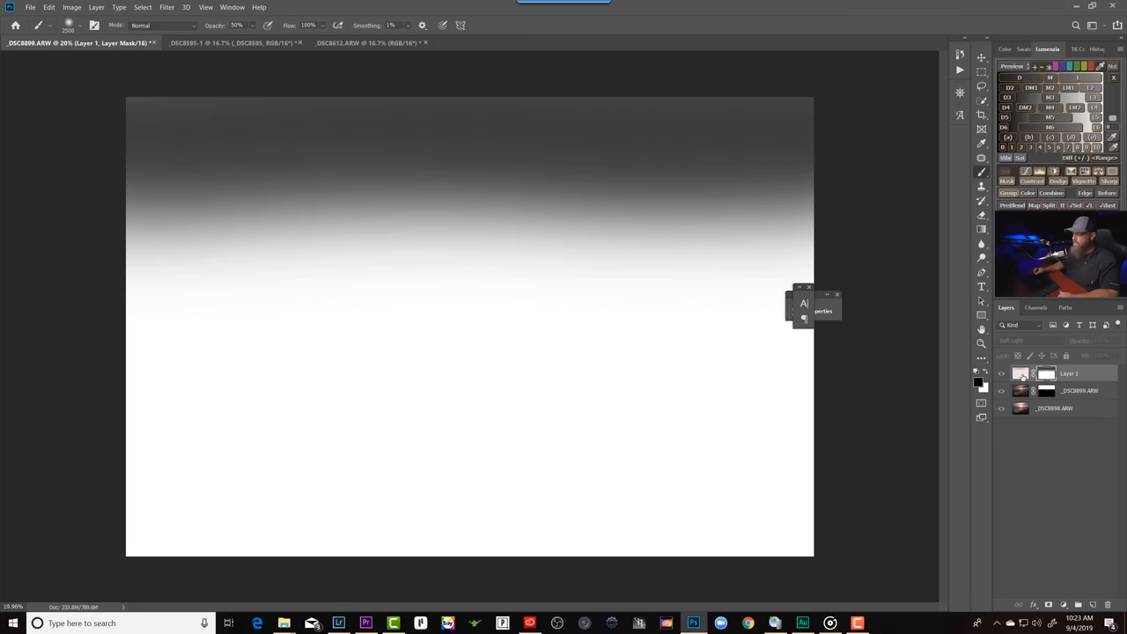
Step: Leave the mask view and paint Layer 1's effect back over the upper sky
left_click(1000, 373)
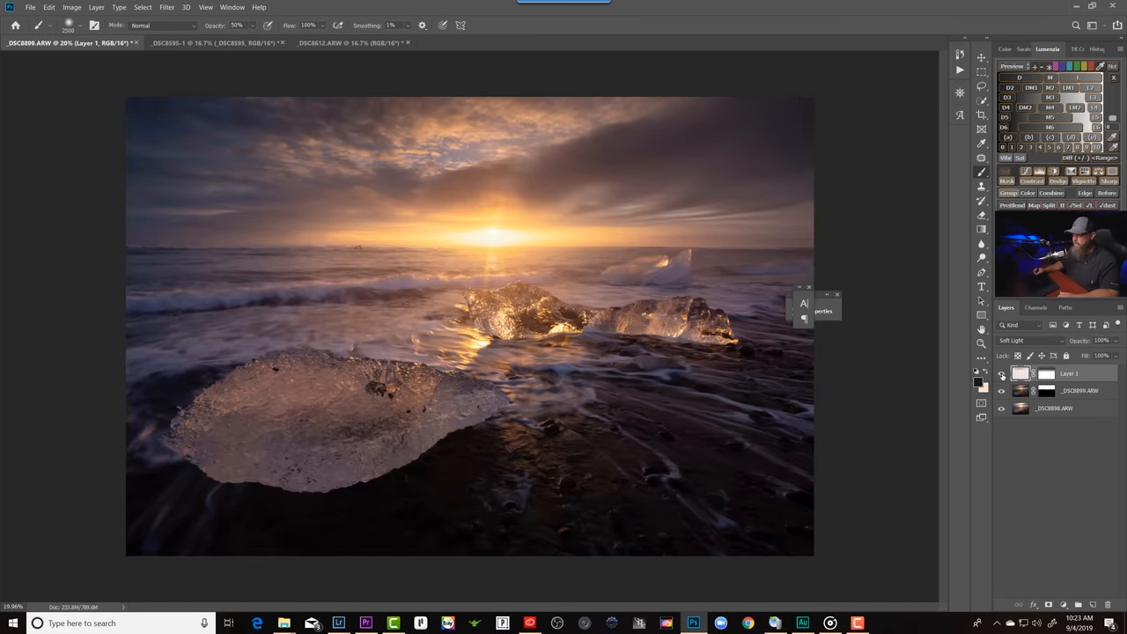
left_click(1002, 373)
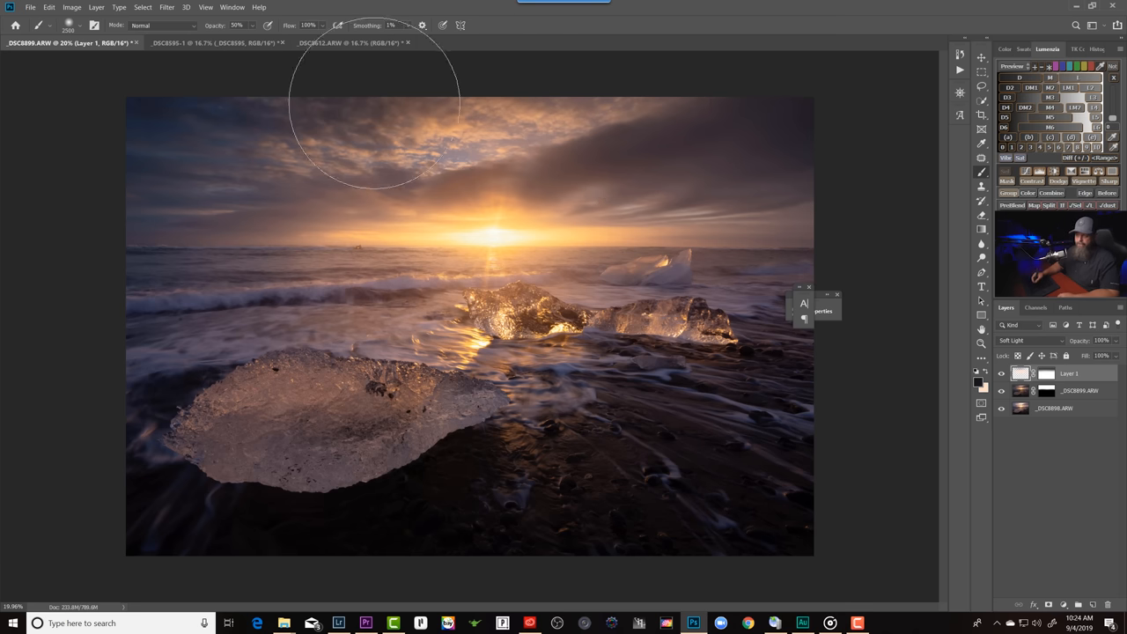
mouse_move(628, 110)
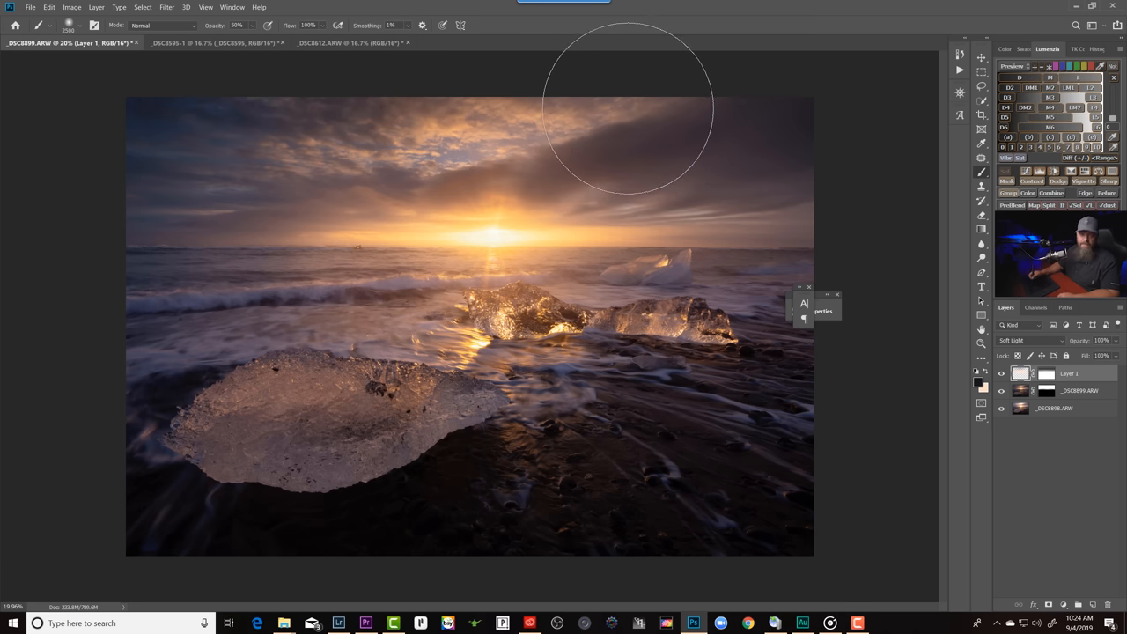
left_click(348, 42)
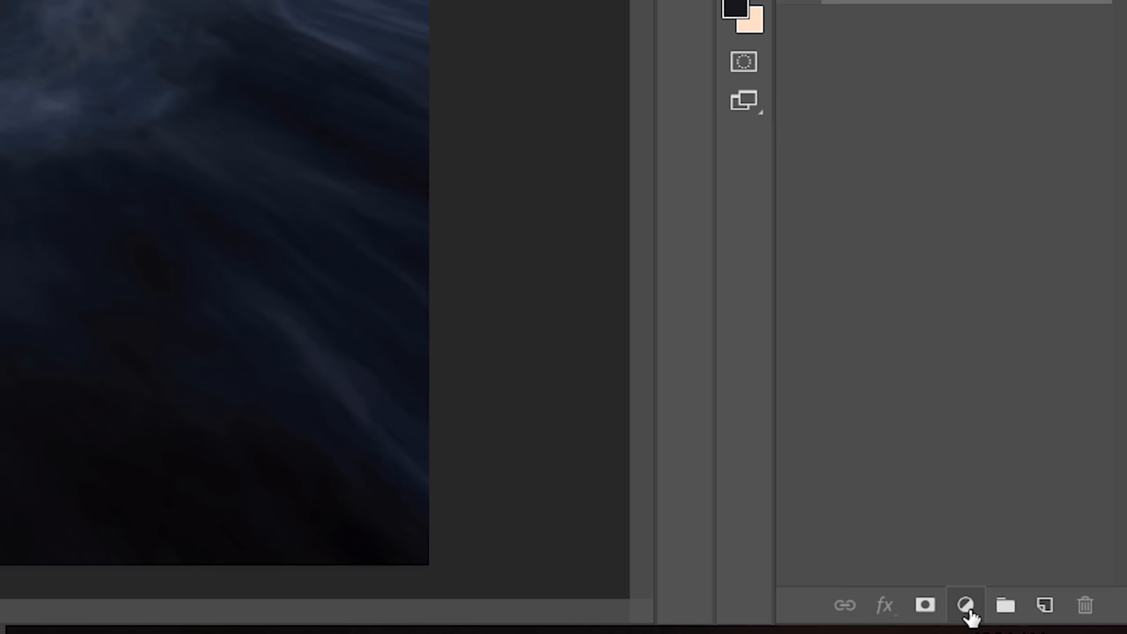
mouse_move(965, 605)
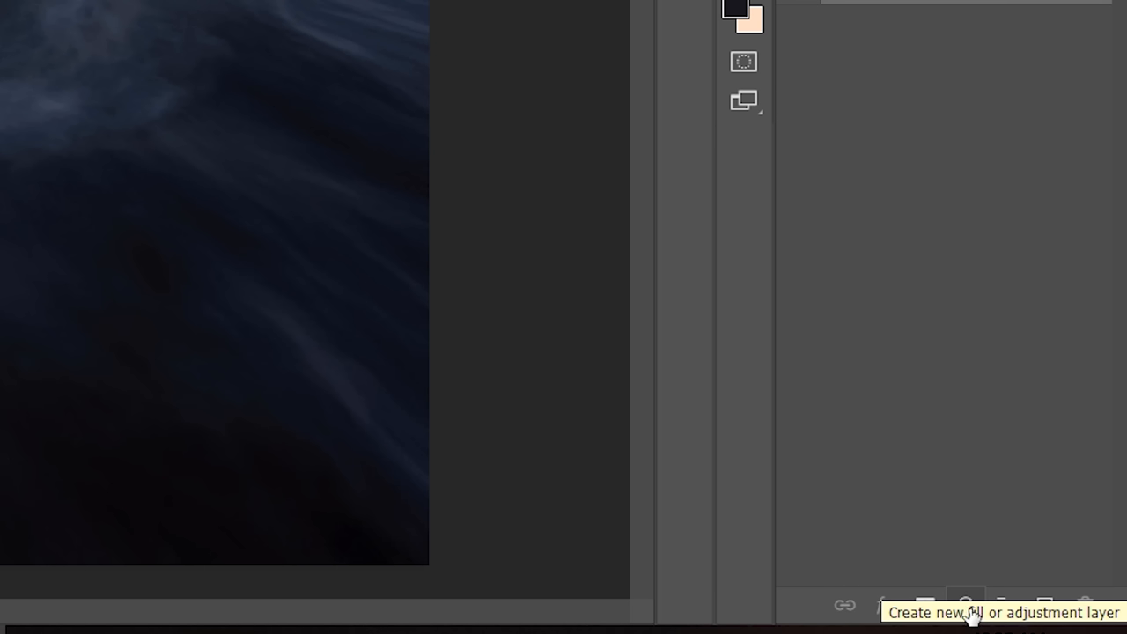
Step: Add a Brightness/Contrast adjustment layer with Brightness about -75 and Contrast 45
left_click(965, 605)
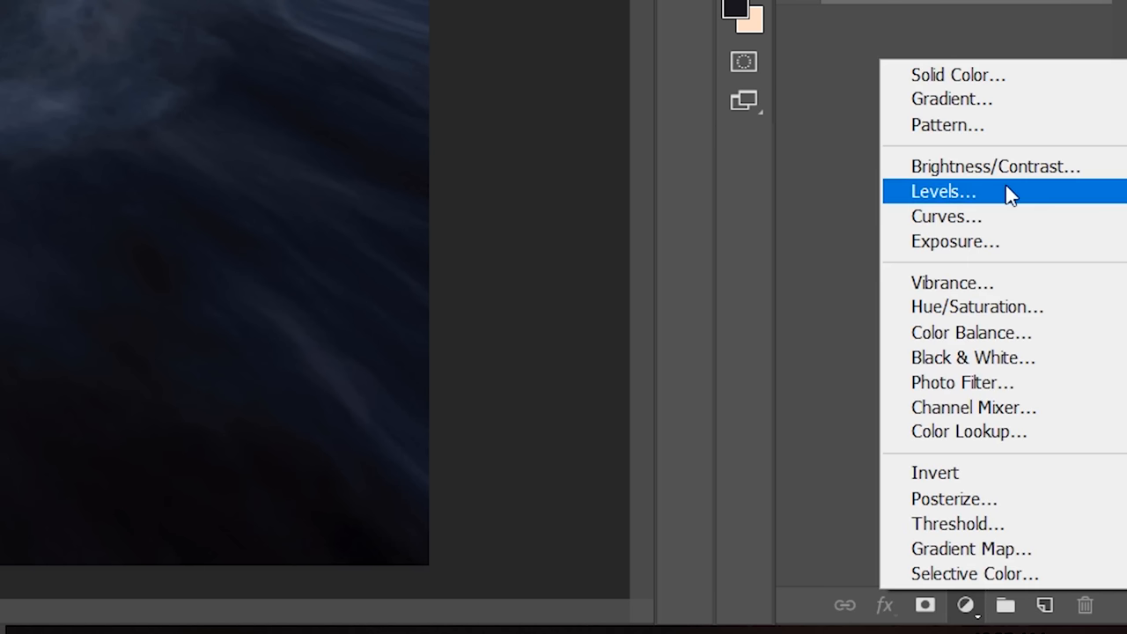
left_click(942, 191)
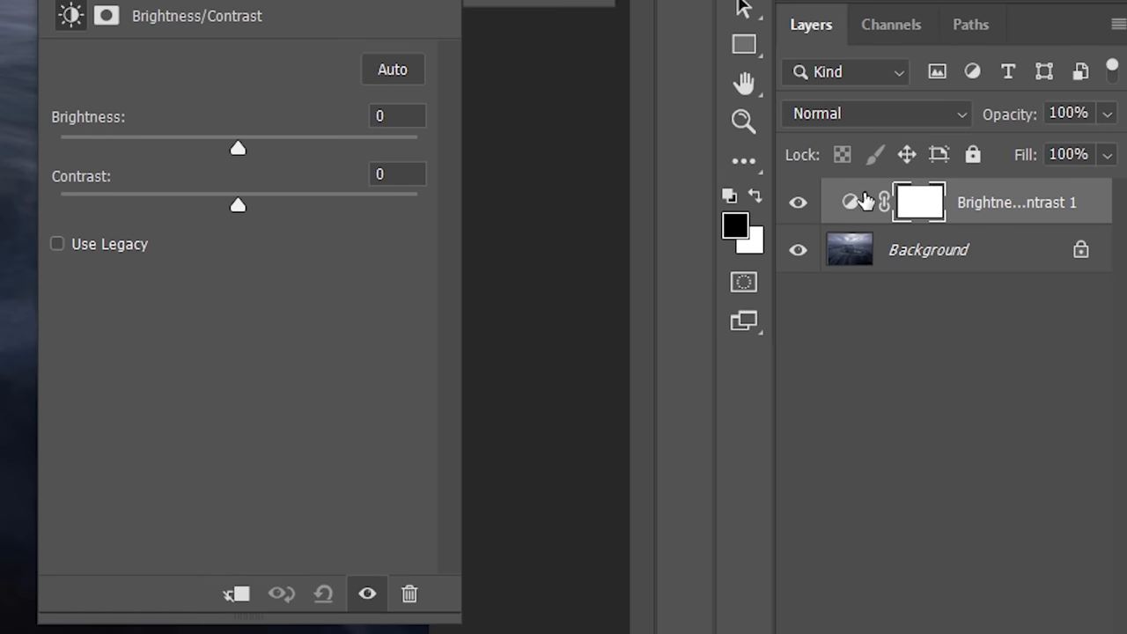
mouse_move(868, 189)
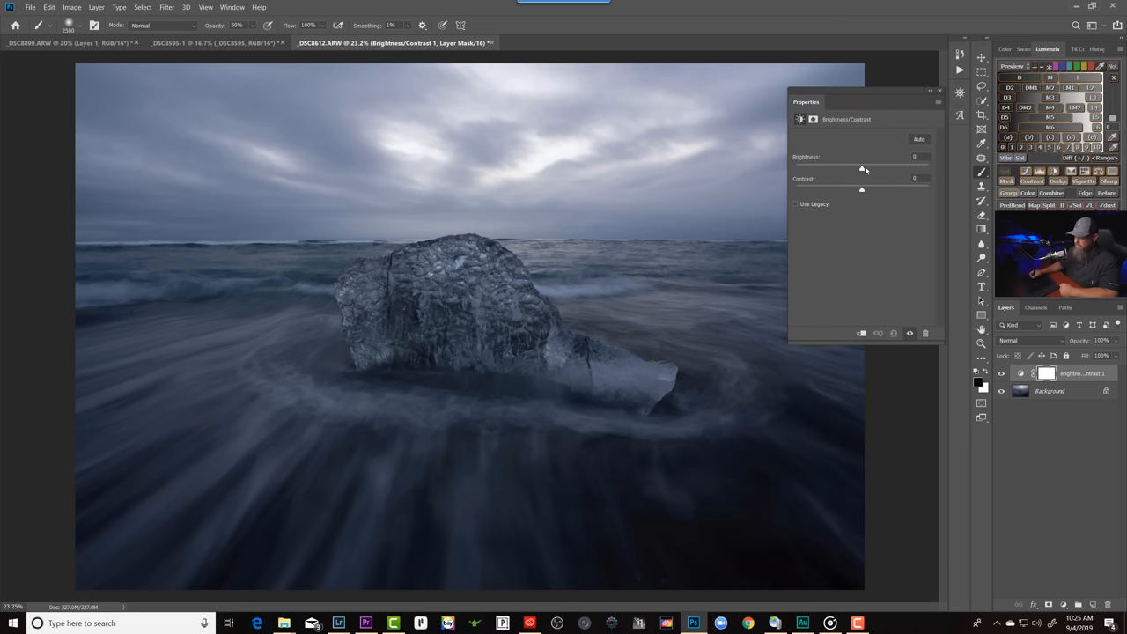
left_click_drag(862, 168, 846, 168)
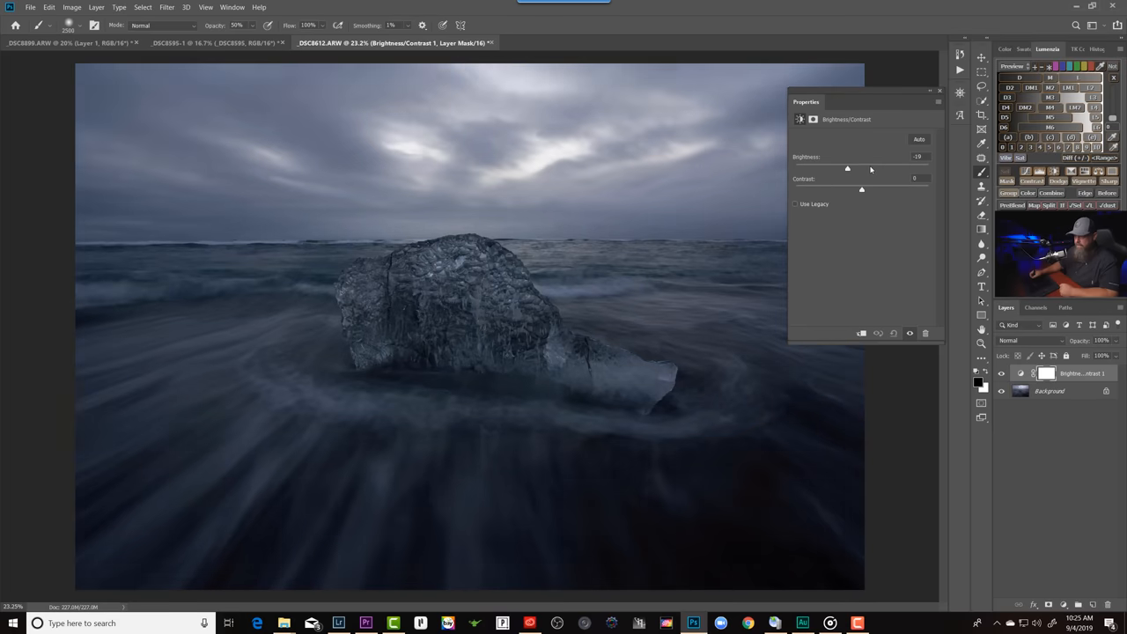
left_click_drag(847, 167, 854, 167)
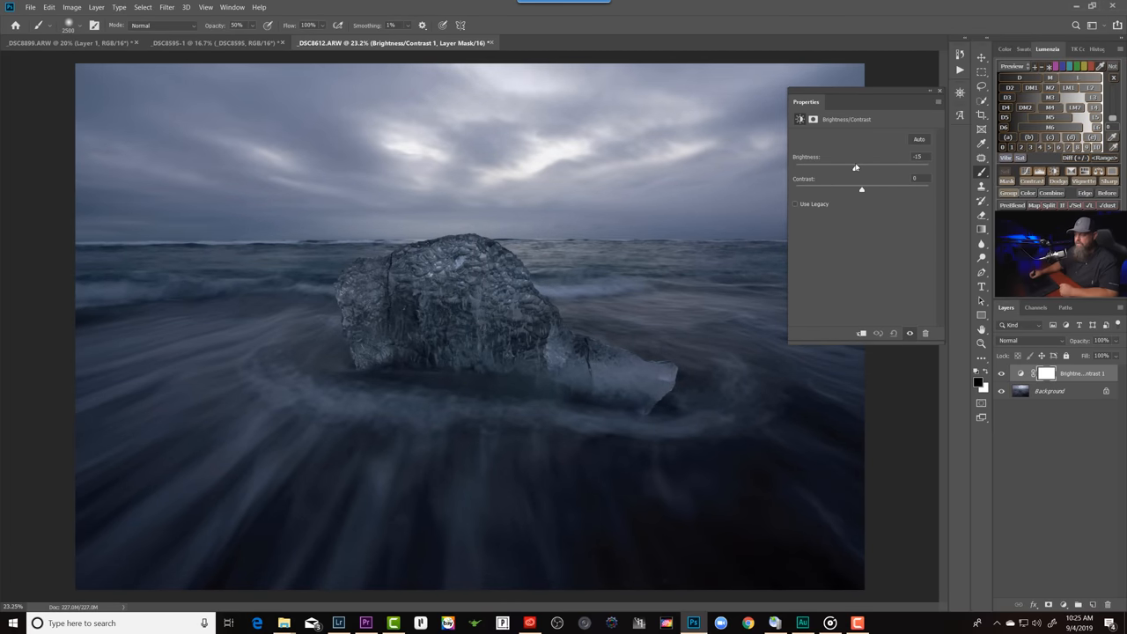
left_click_drag(859, 169, 852, 168)
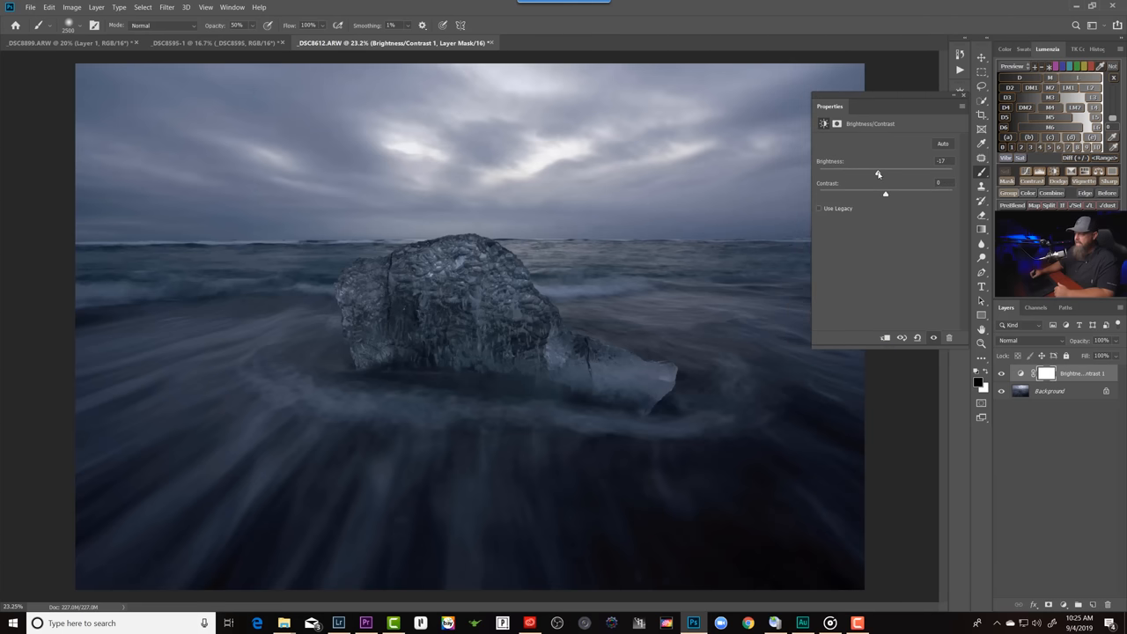
left_click_drag(878, 171, 857, 172)
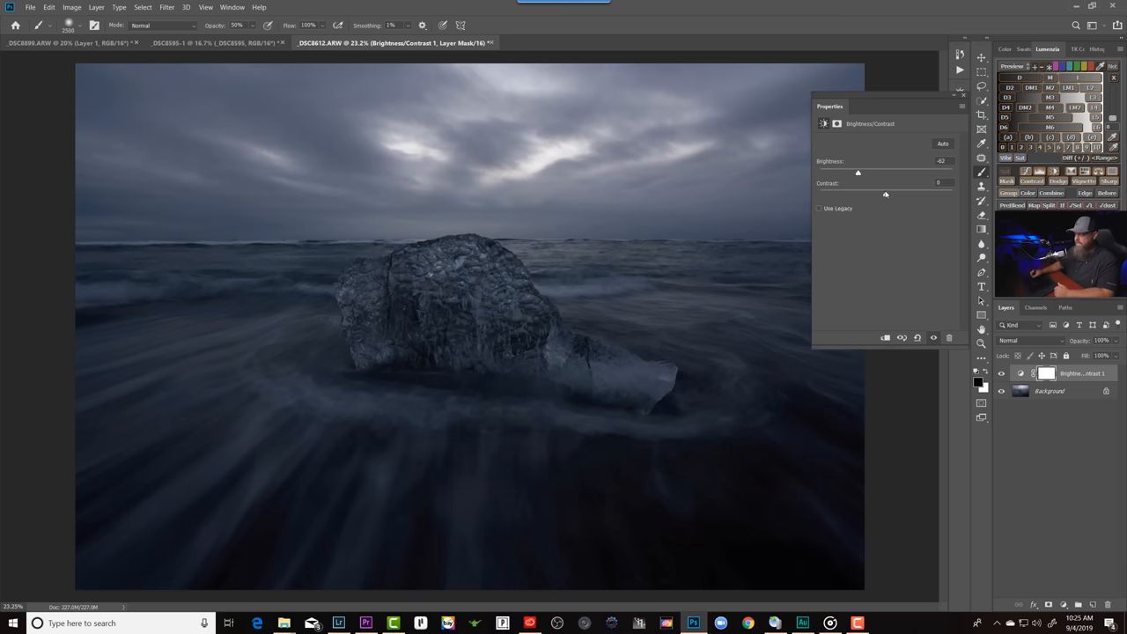
left_click_drag(858, 194, 911, 193)
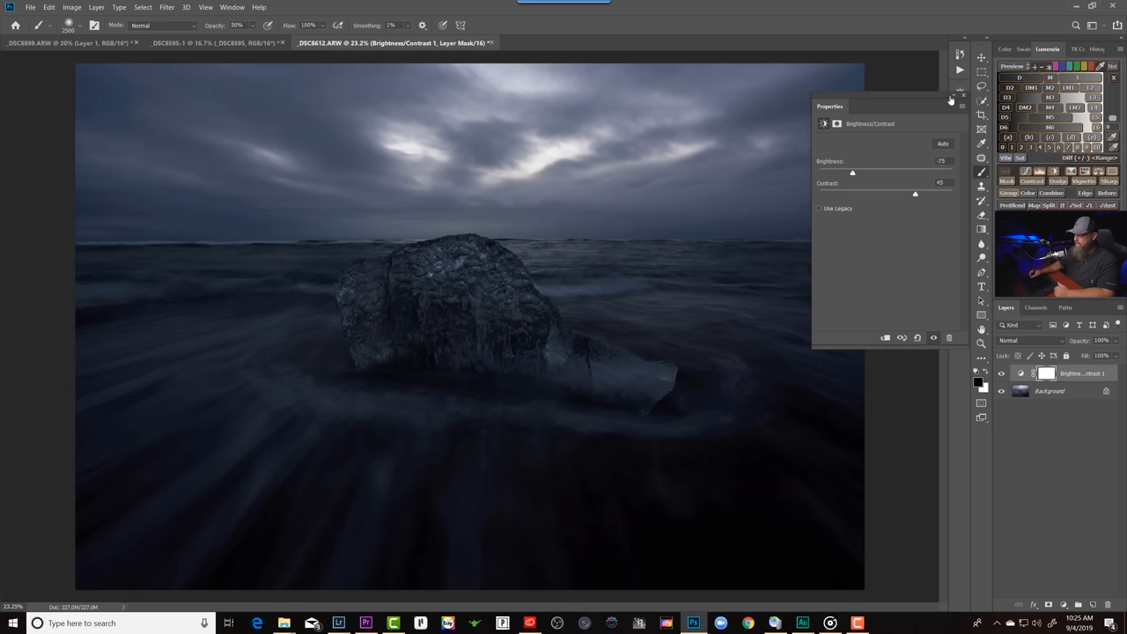
left_click(951, 98)
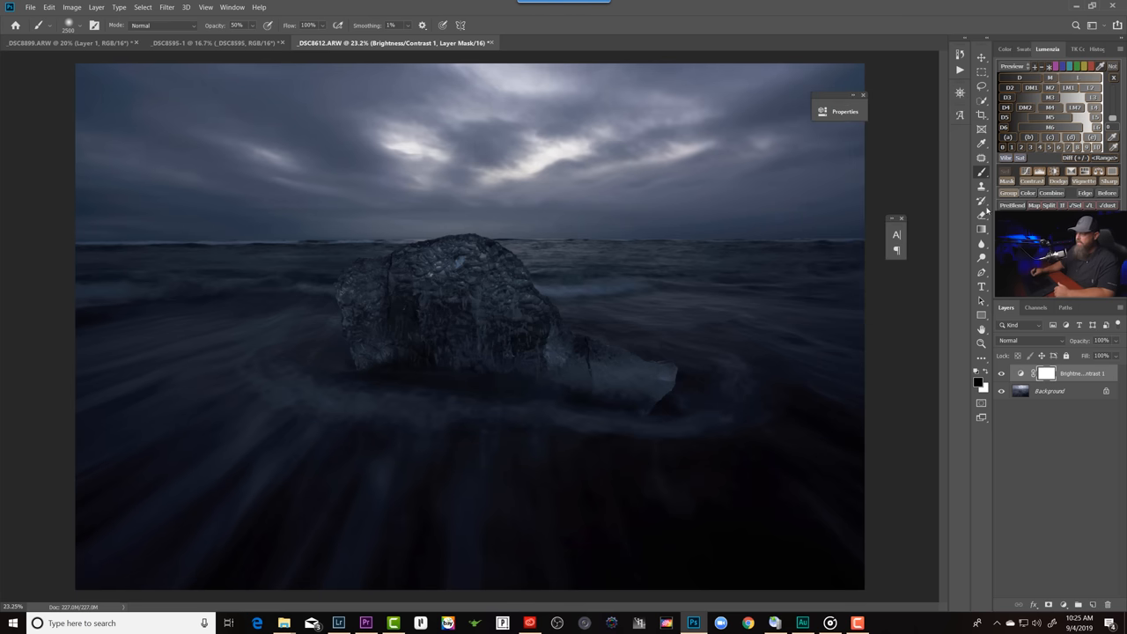
mouse_move(677, 333)
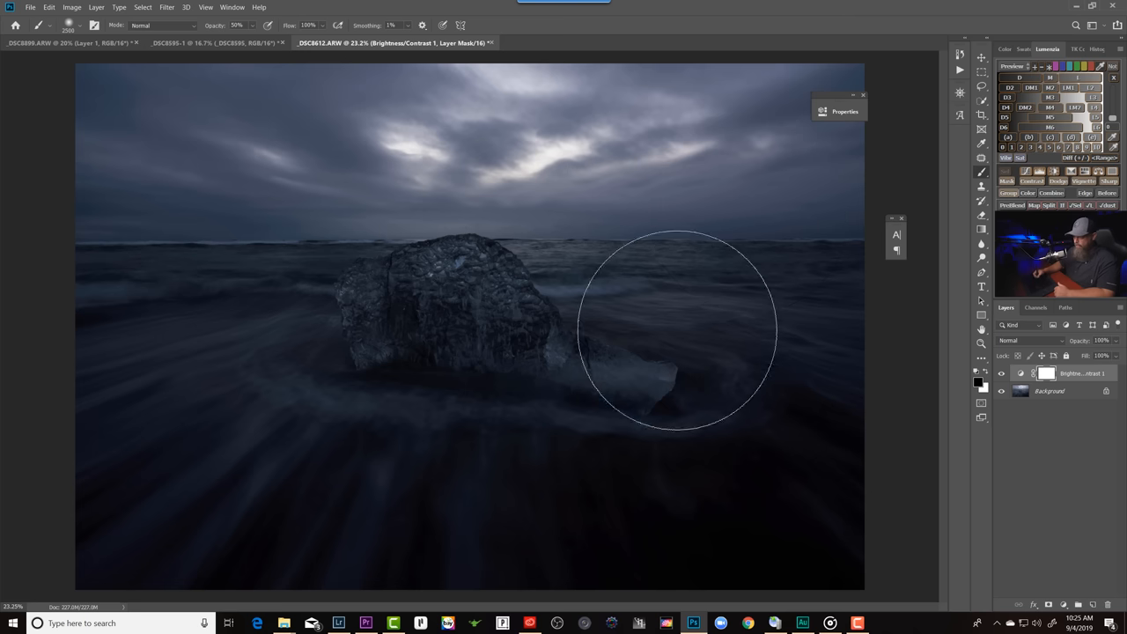
mouse_move(885, 282)
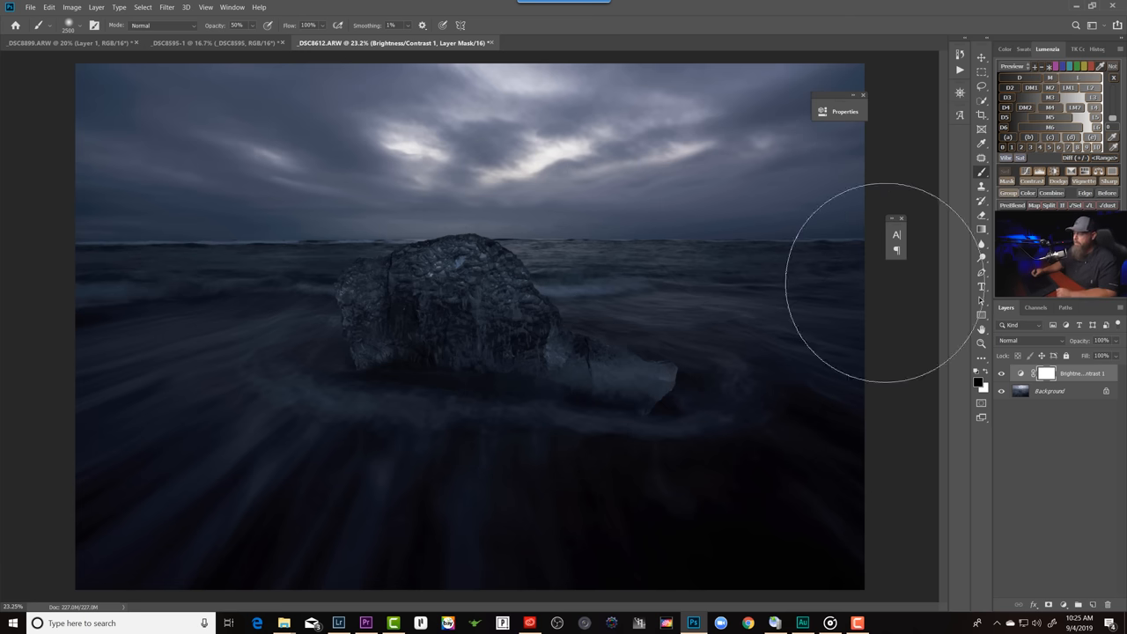
mouse_move(524, 312)
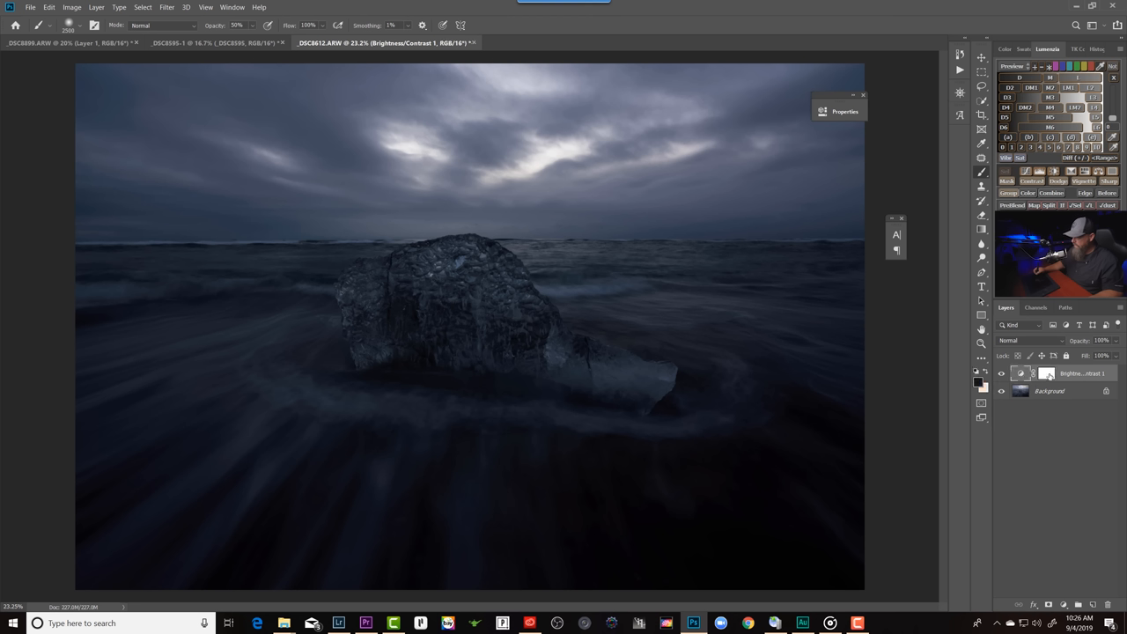
Step: Select the Brightness/Contrast mask and paint its darkening into the clouds
left_click(1046, 373)
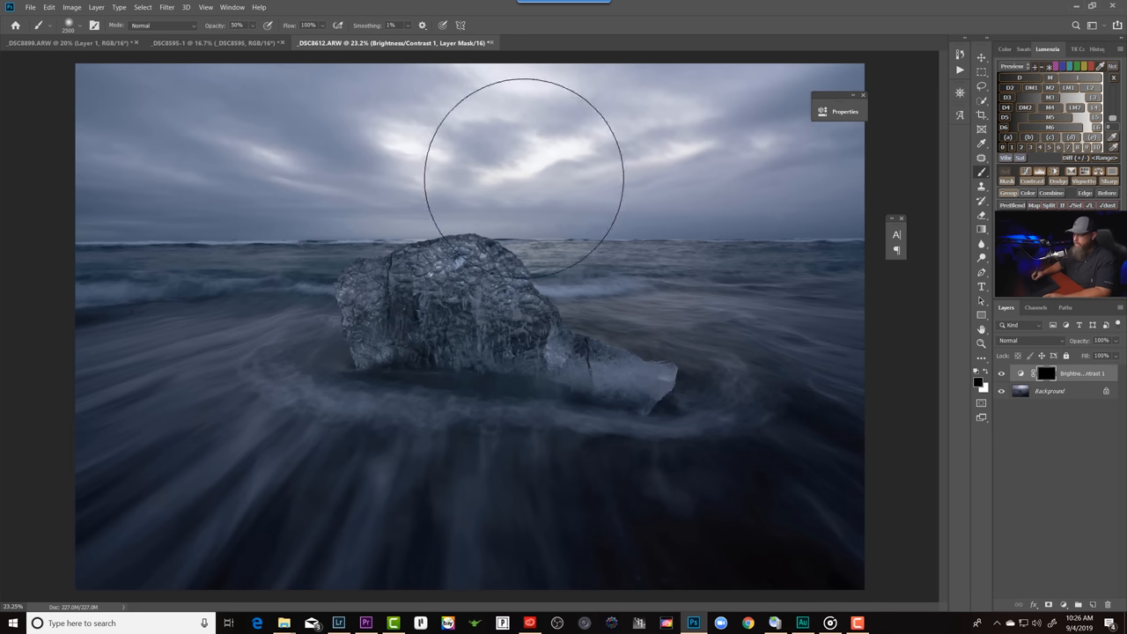
mouse_move(422, 132)
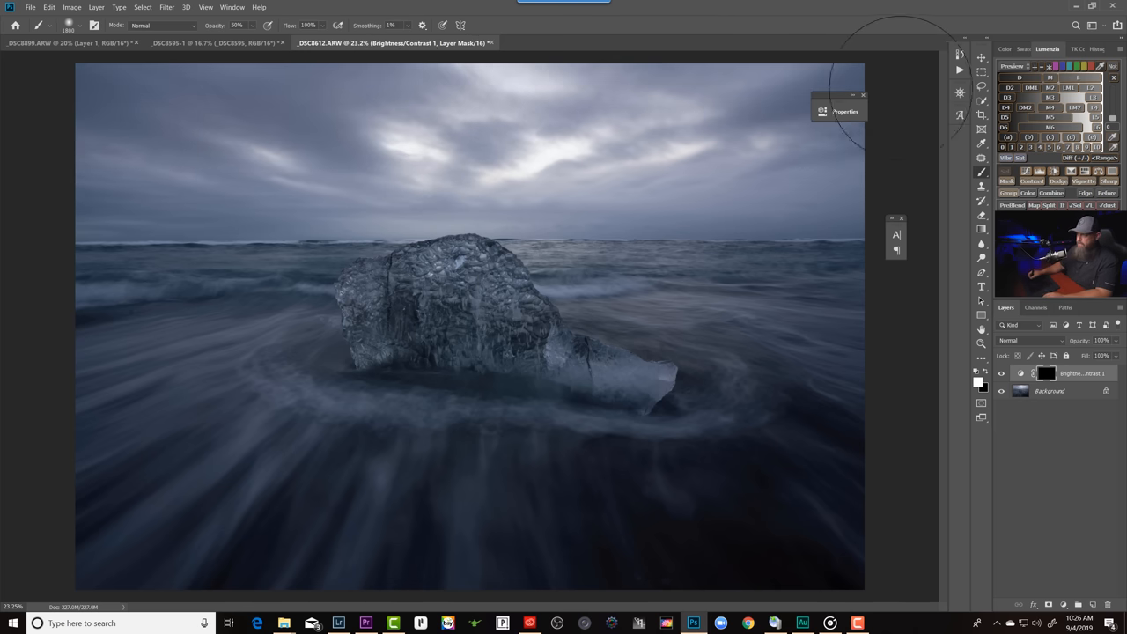
mouse_move(755, 159)
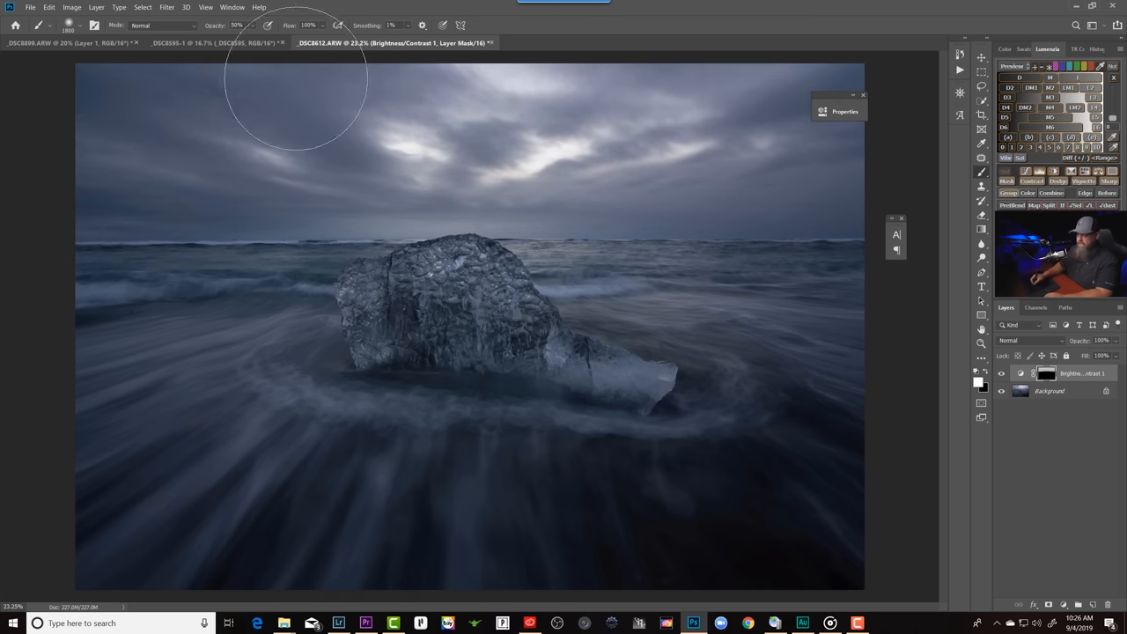
mouse_move(859, 154)
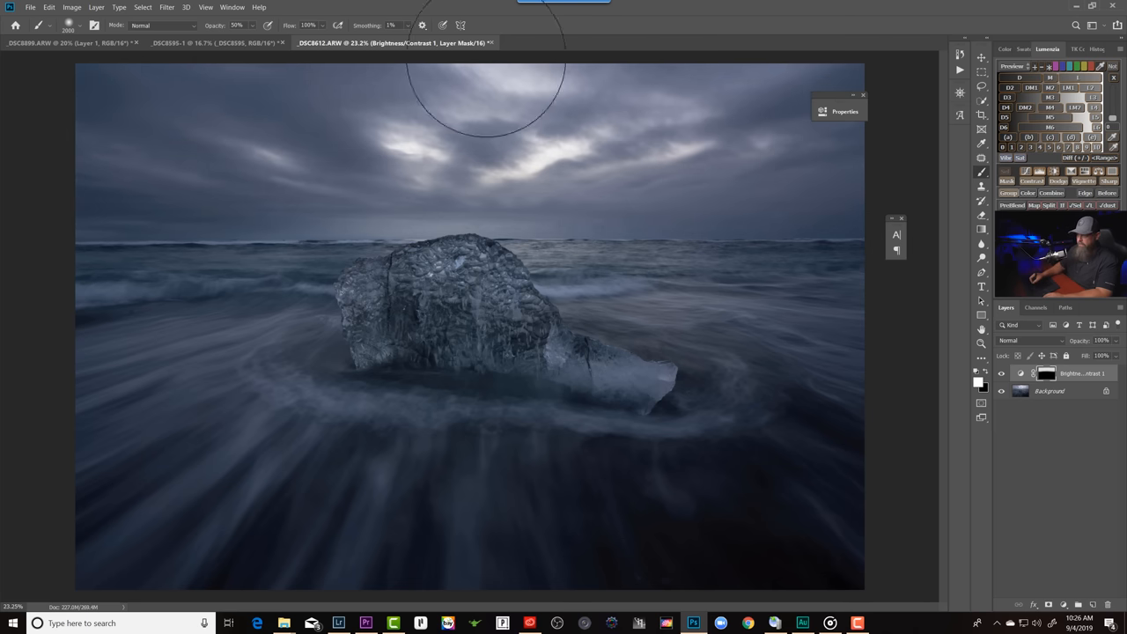
mouse_move(793, 132)
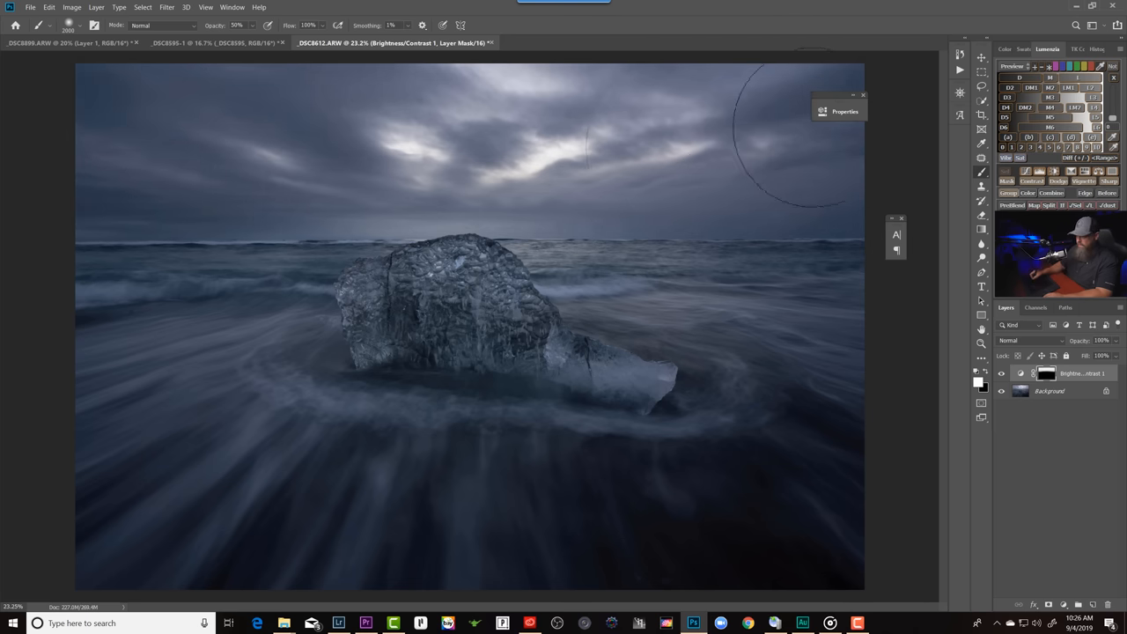
right_click(616, 141)
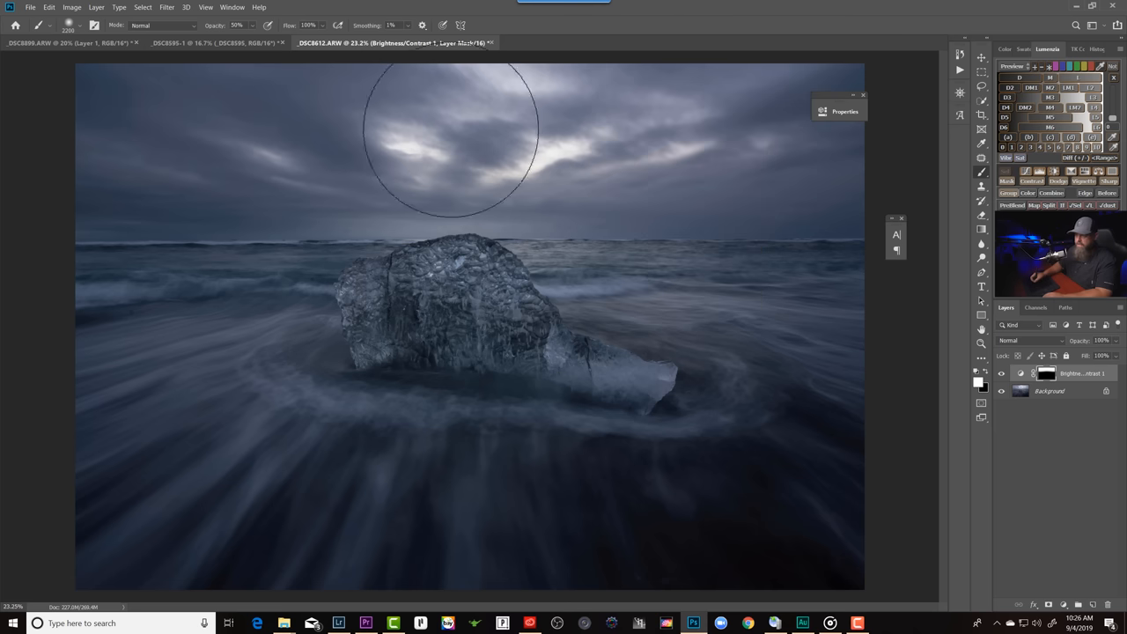
mouse_move(836, 133)
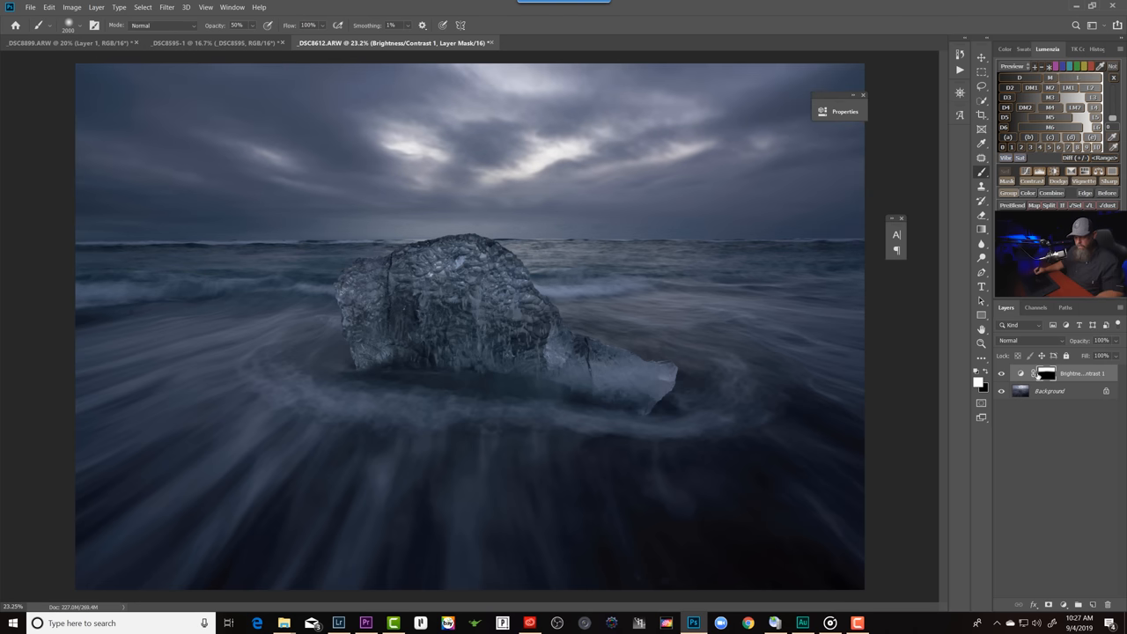
left_click(1046, 374)
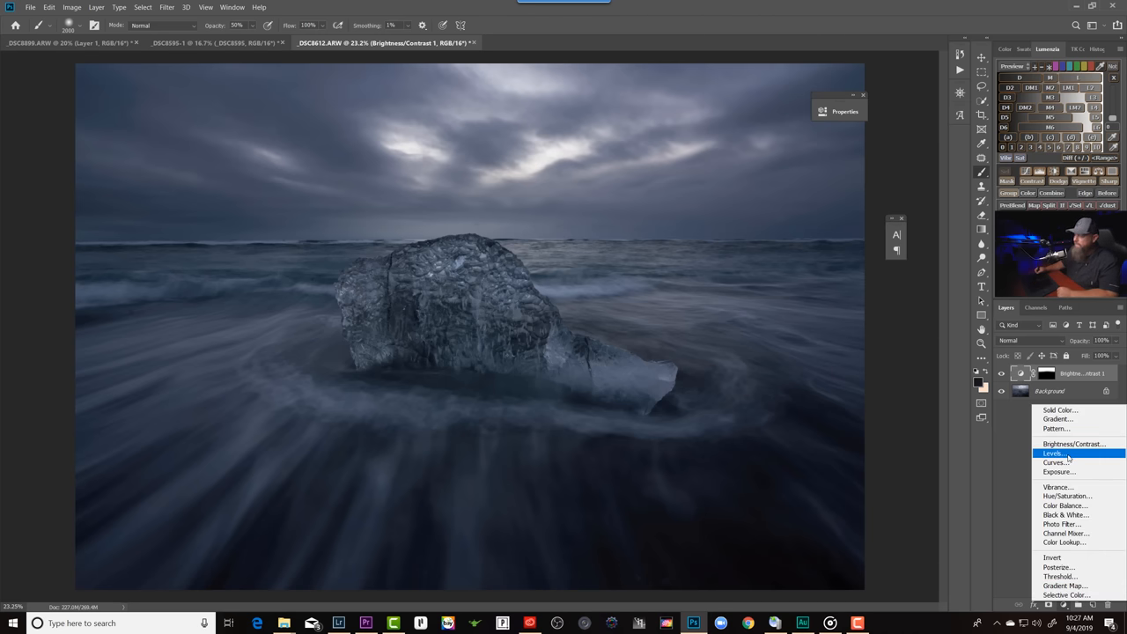
Step: Add a Levels layer with highlights at 142 and midtones 0.84, toggling it to compare
left_click(1054, 453)
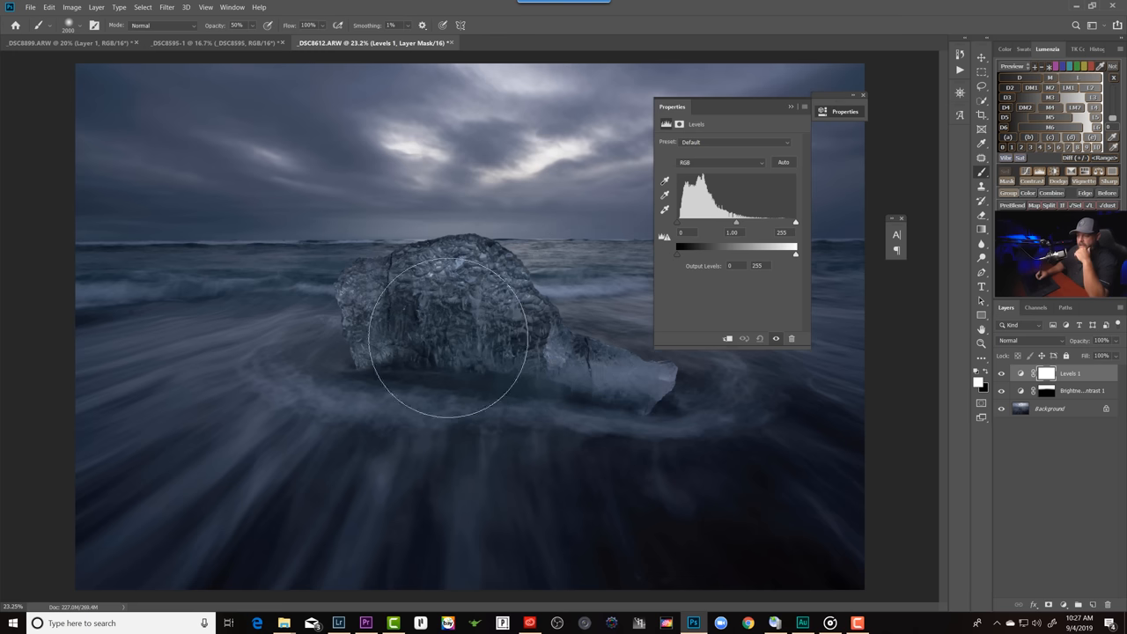
mouse_move(333, 431)
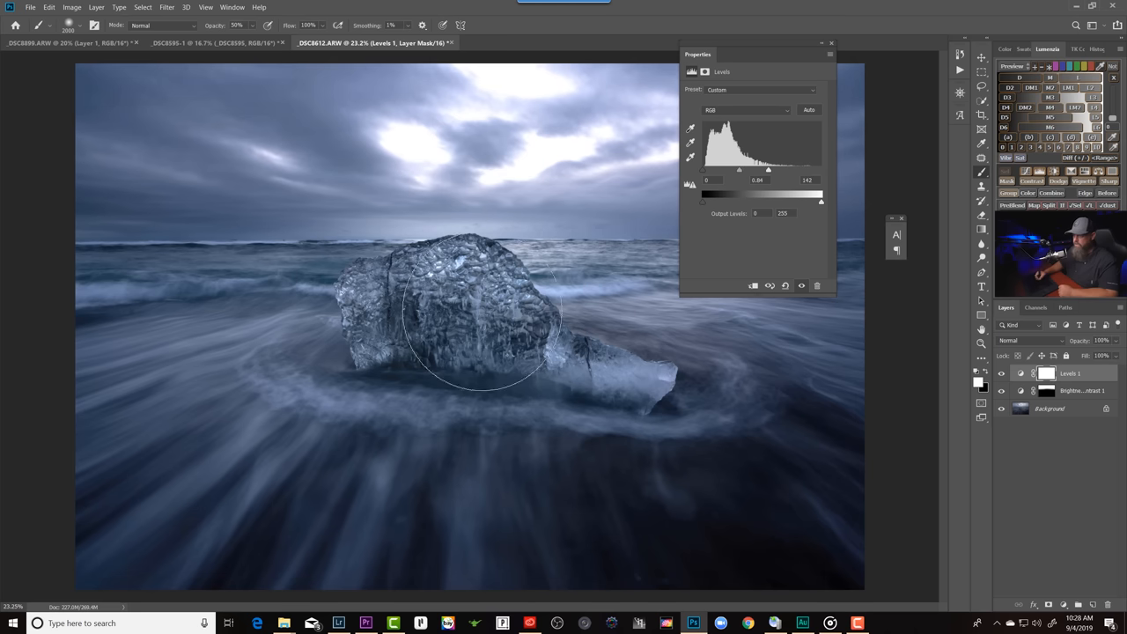
mouse_move(203, 304)
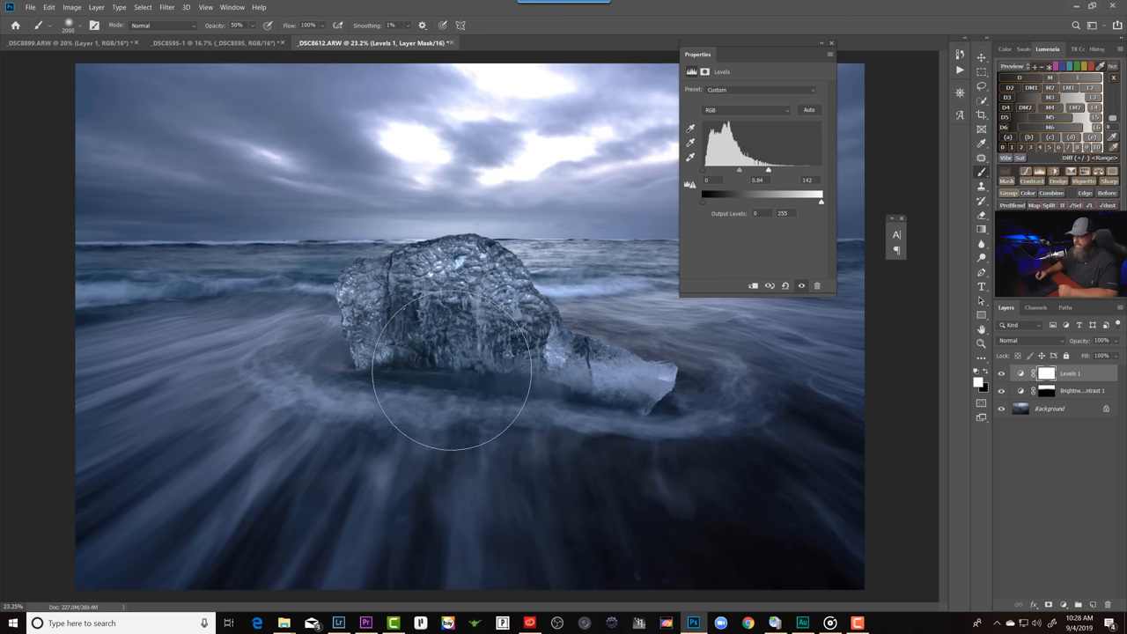
mouse_move(269, 498)
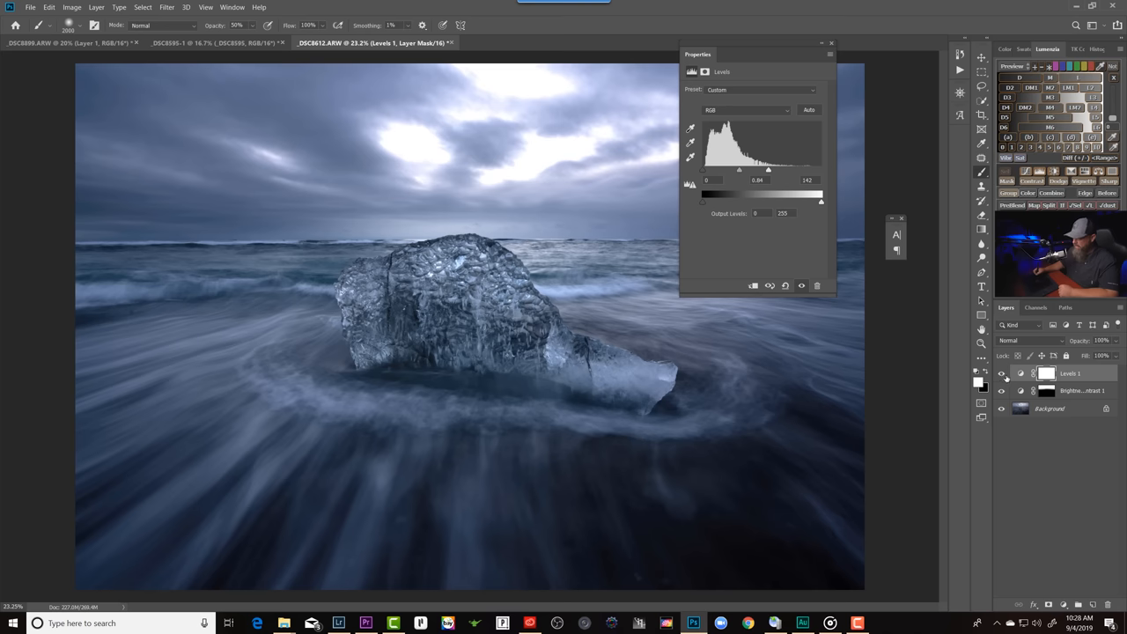
left_click(1001, 373)
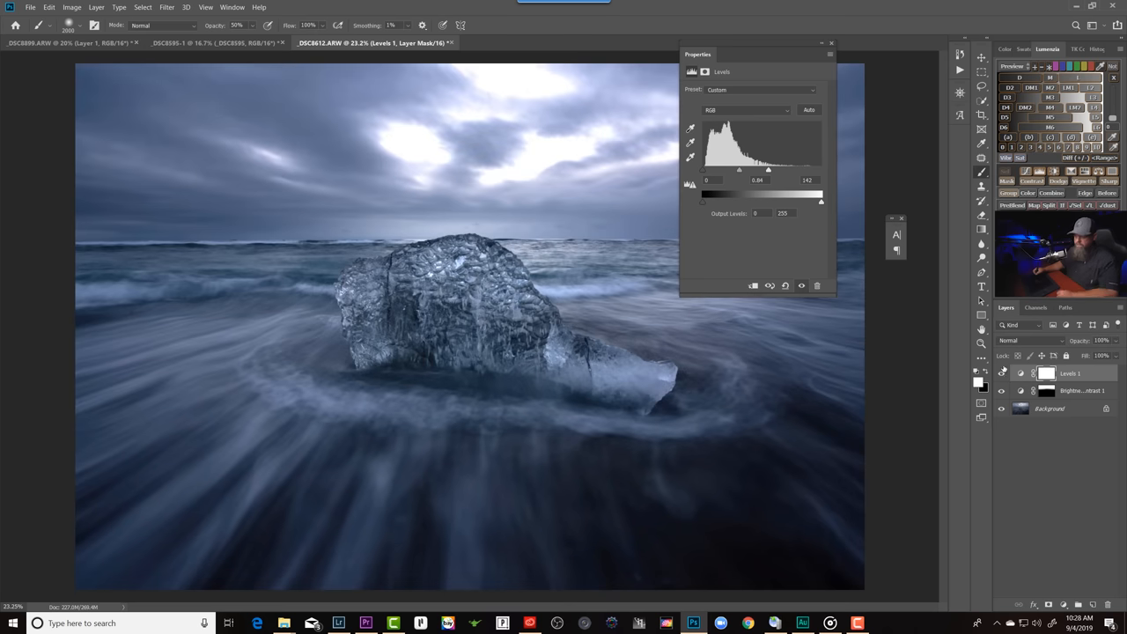
mouse_move(764, 409)
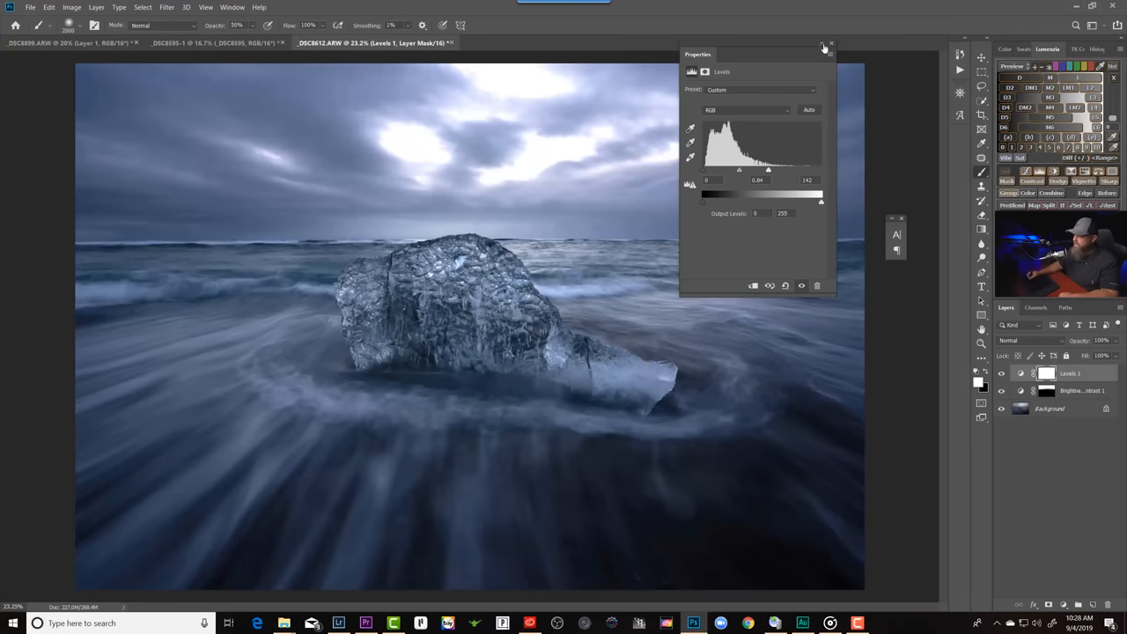
Step: Collapse the Levels Properties panel
left_click(828, 43)
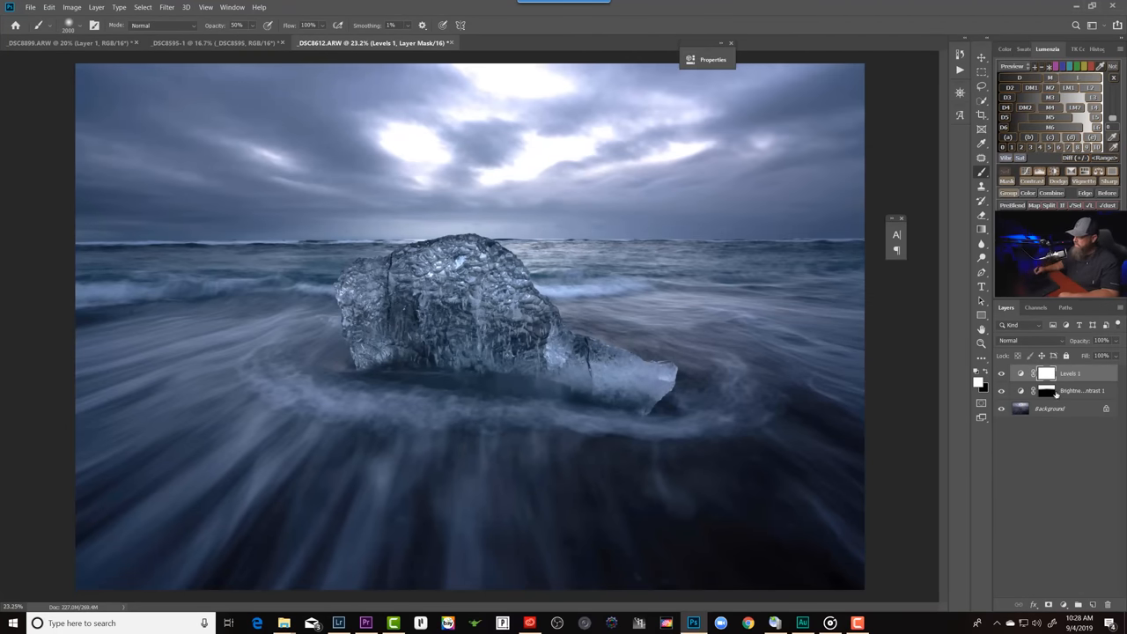
mouse_move(1048, 390)
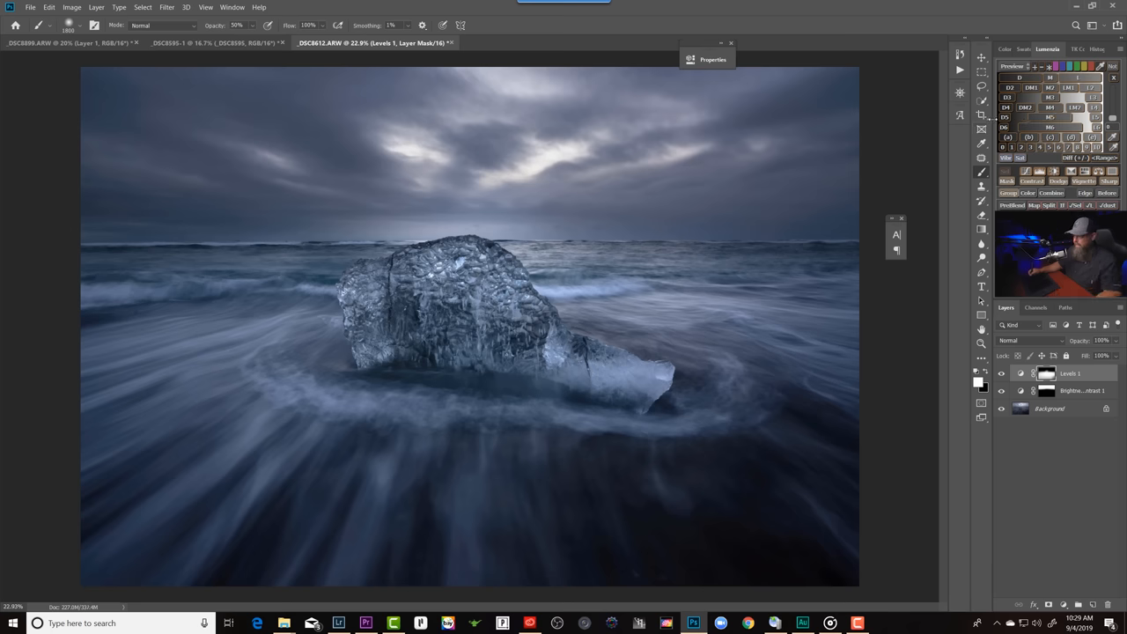
mouse_move(981, 114)
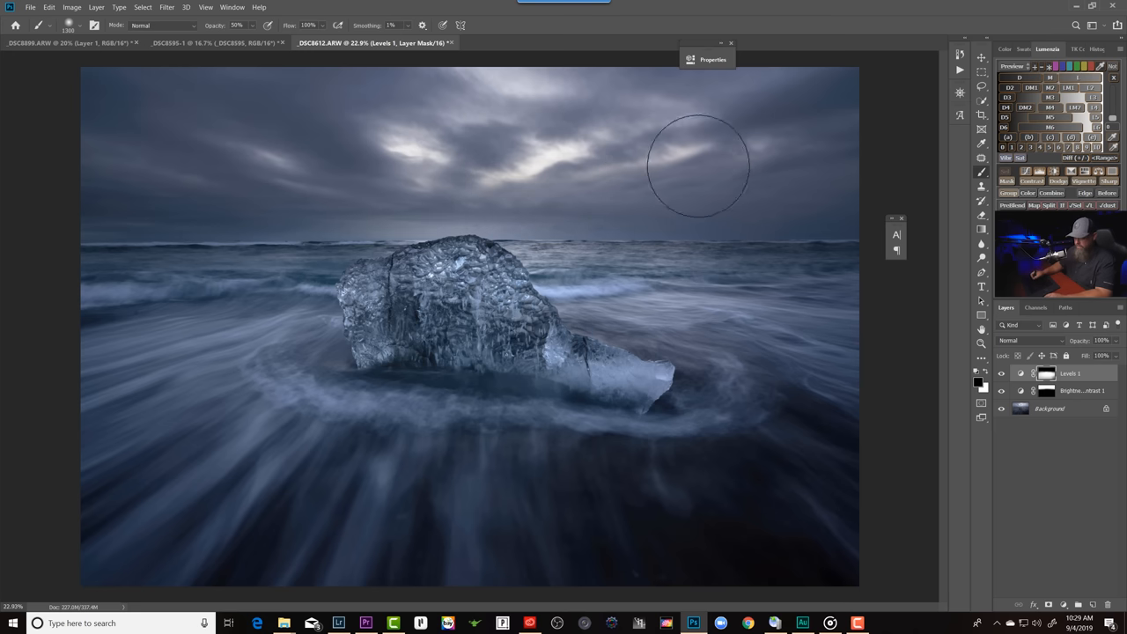
mouse_move(561, 143)
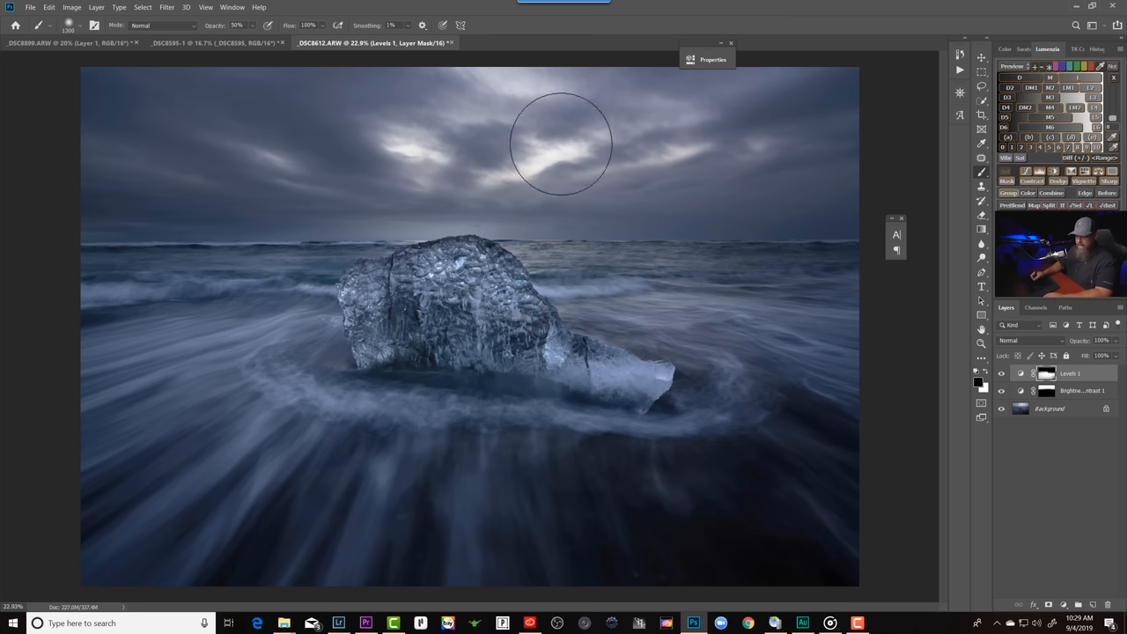
mouse_move(769, 306)
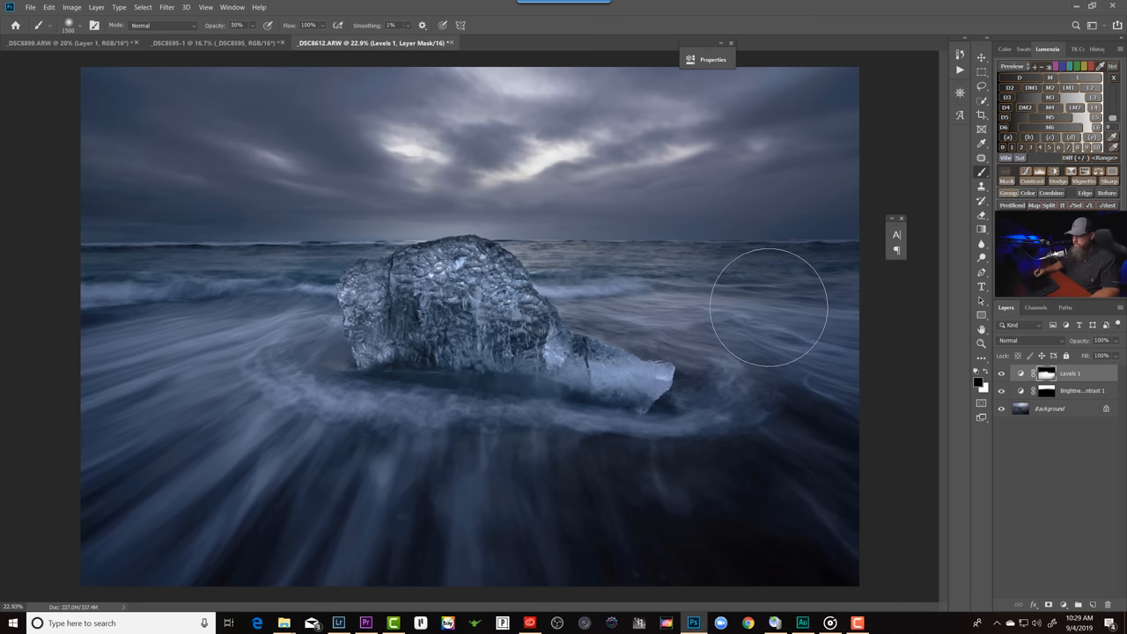
mouse_move(456, 438)
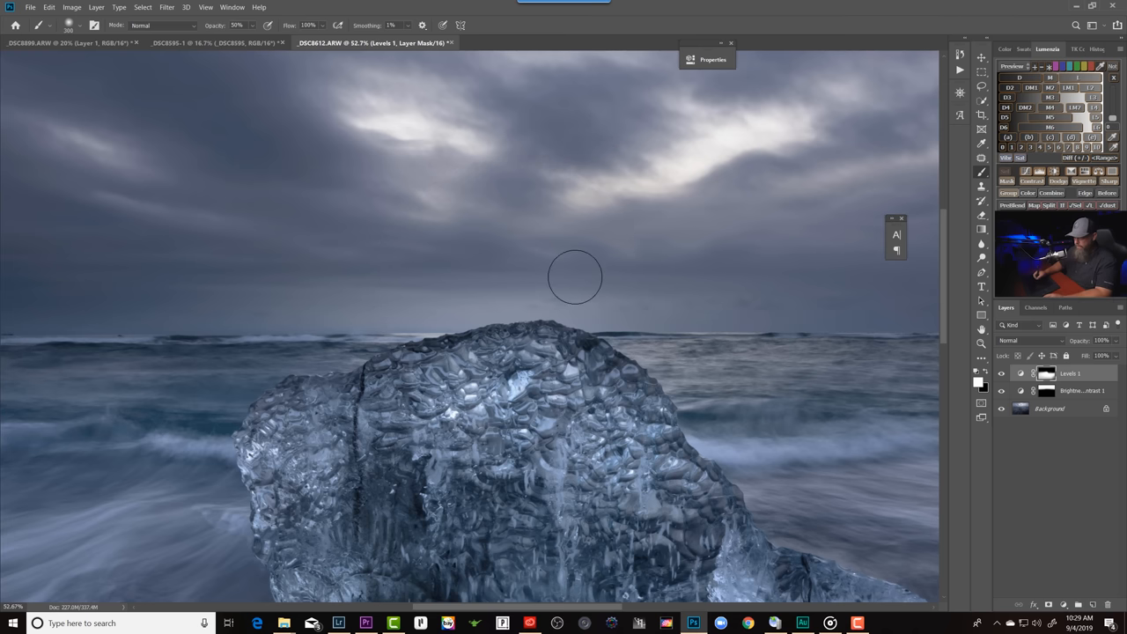
mouse_move(724, 300)
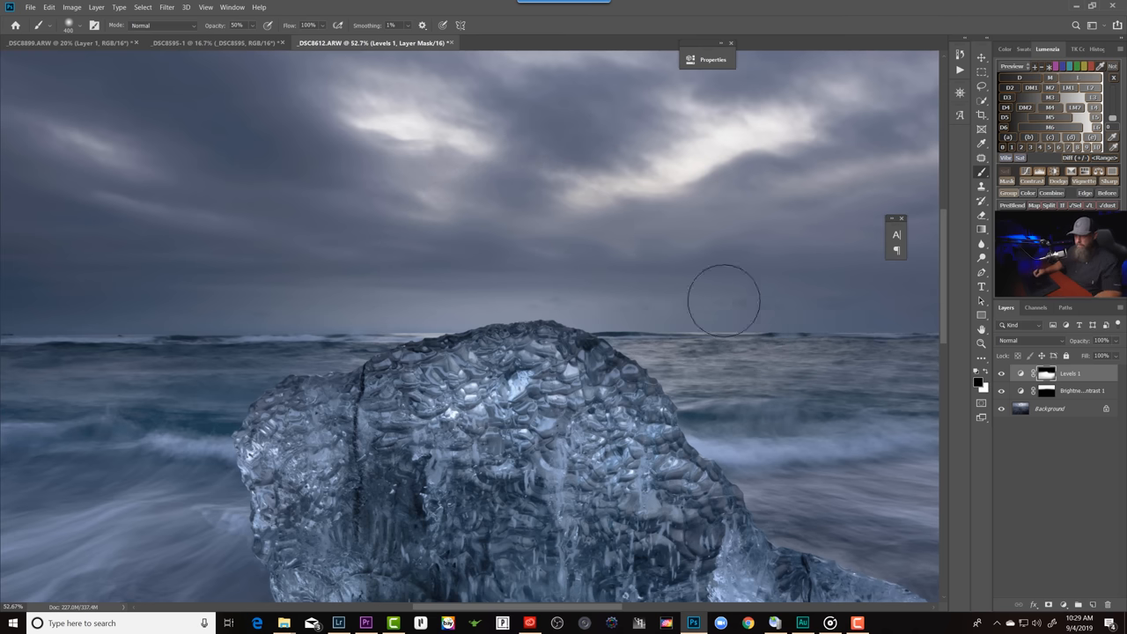
mouse_move(610, 286)
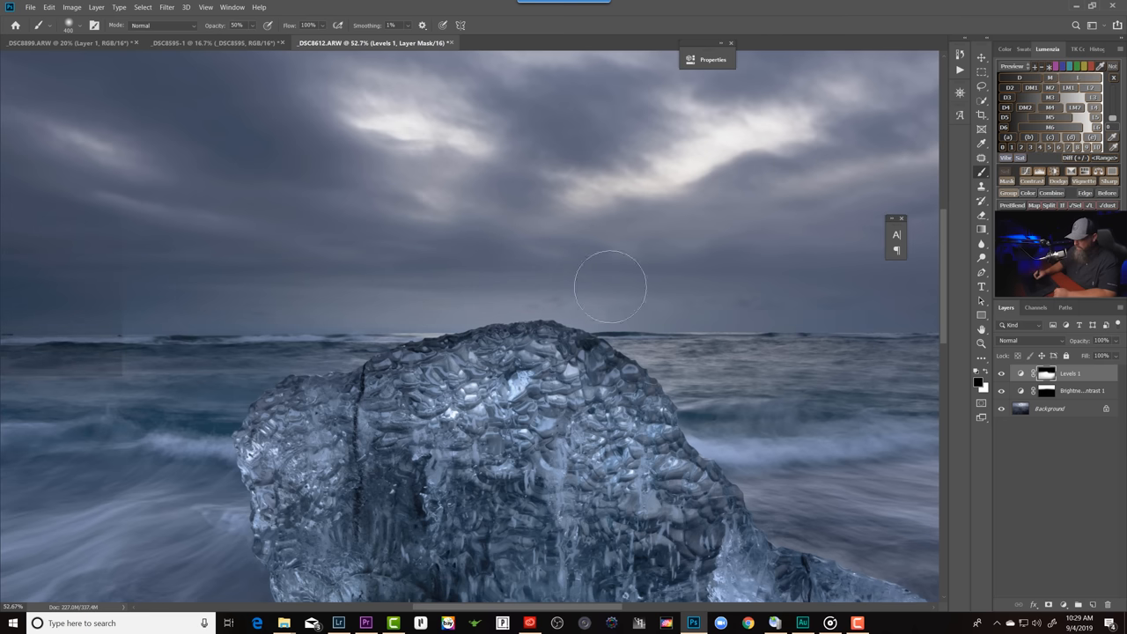
mouse_move(490, 269)
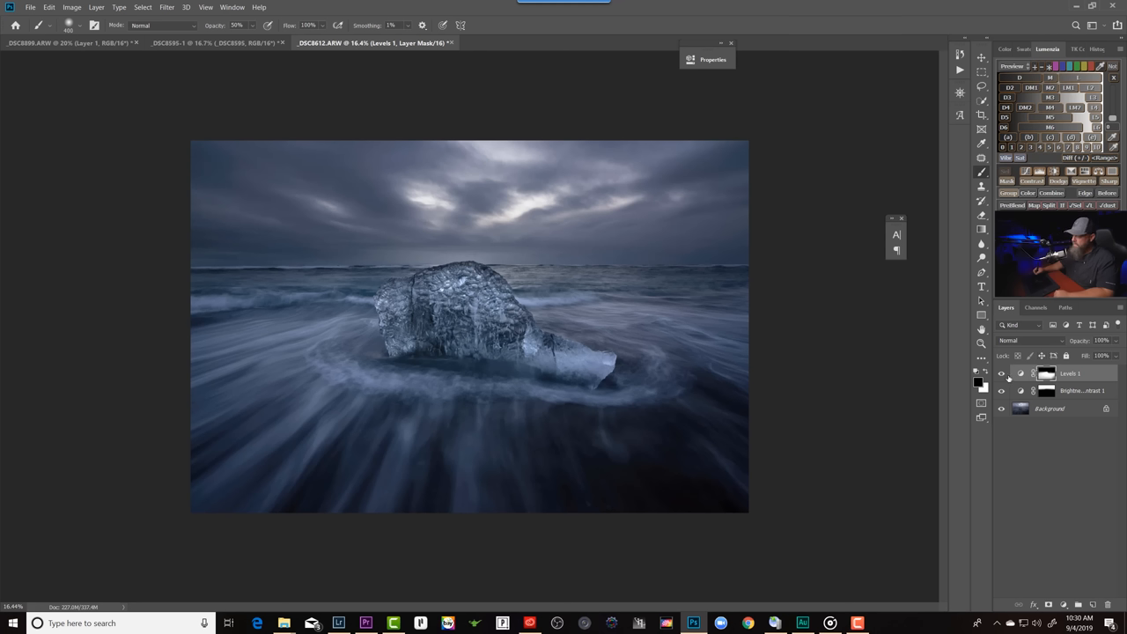
mouse_move(1046, 373)
type("58")
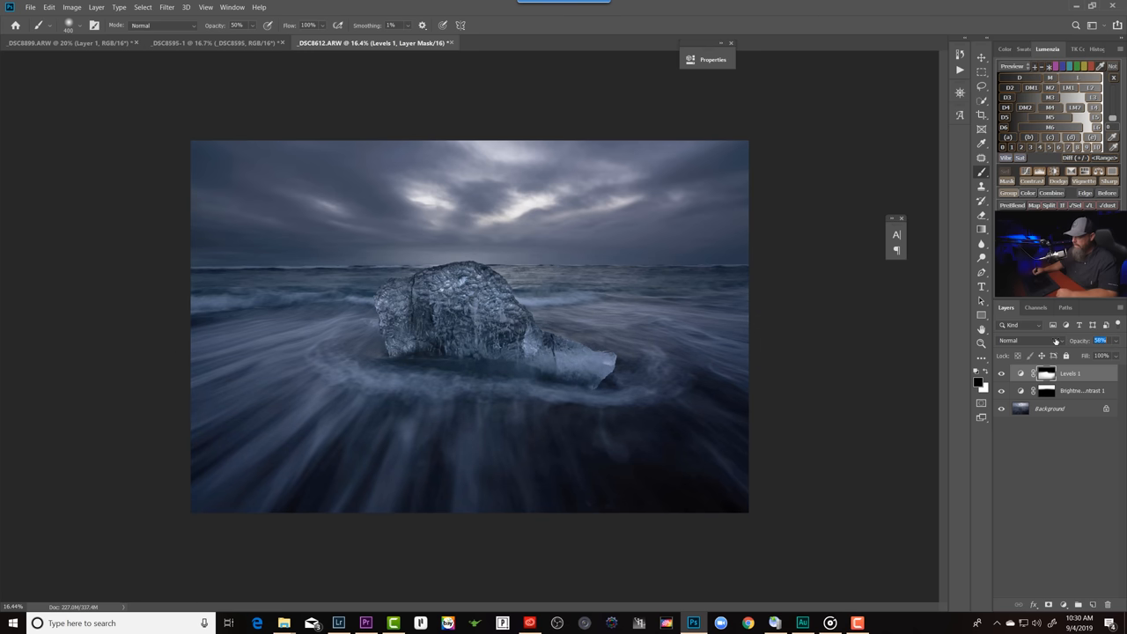
Step: Reduce the Levels 1 adjustment layer's opacity to 63%
left_click(1099, 341)
type("63")
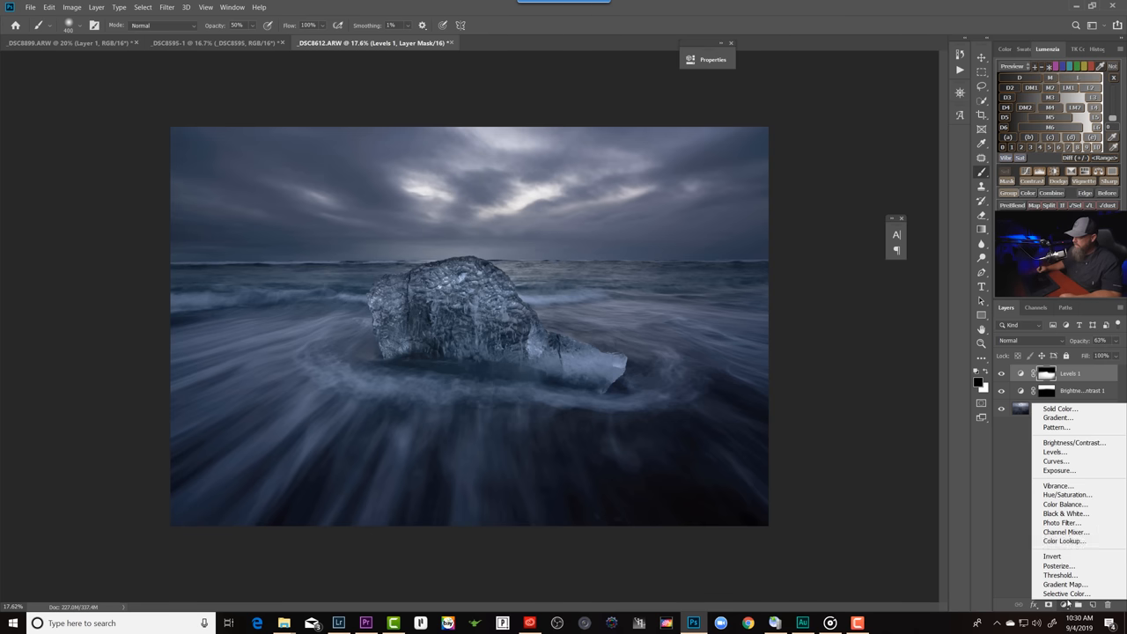
Step: Add a Curves adjustment layer and lift the curve to lighten the image
left_click(1055, 461)
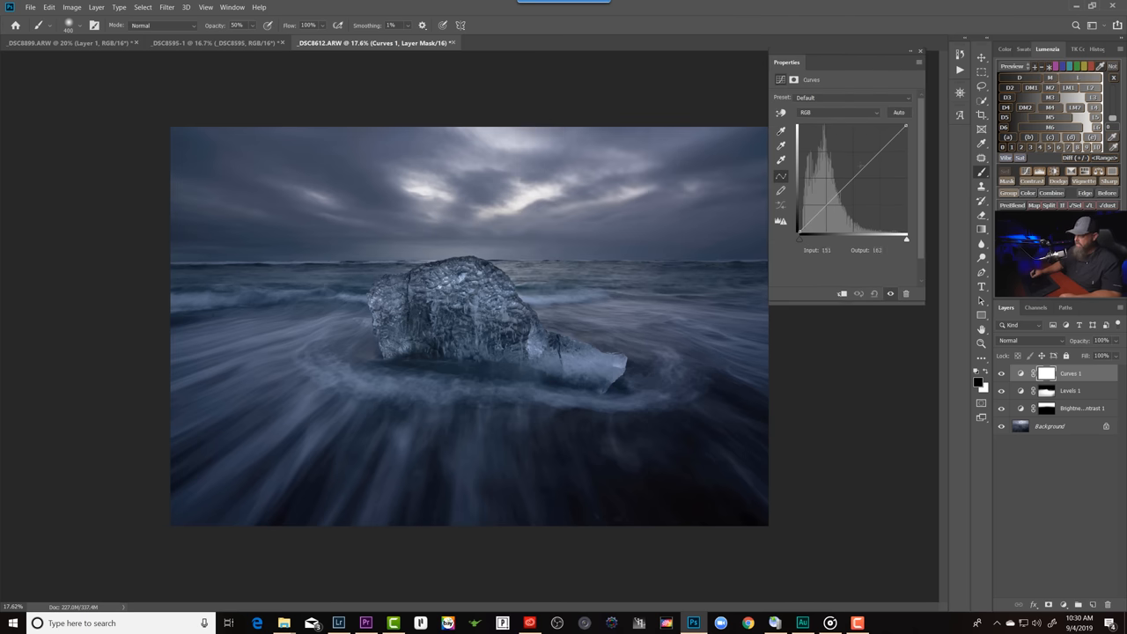
left_click_drag(867, 163, 856, 180)
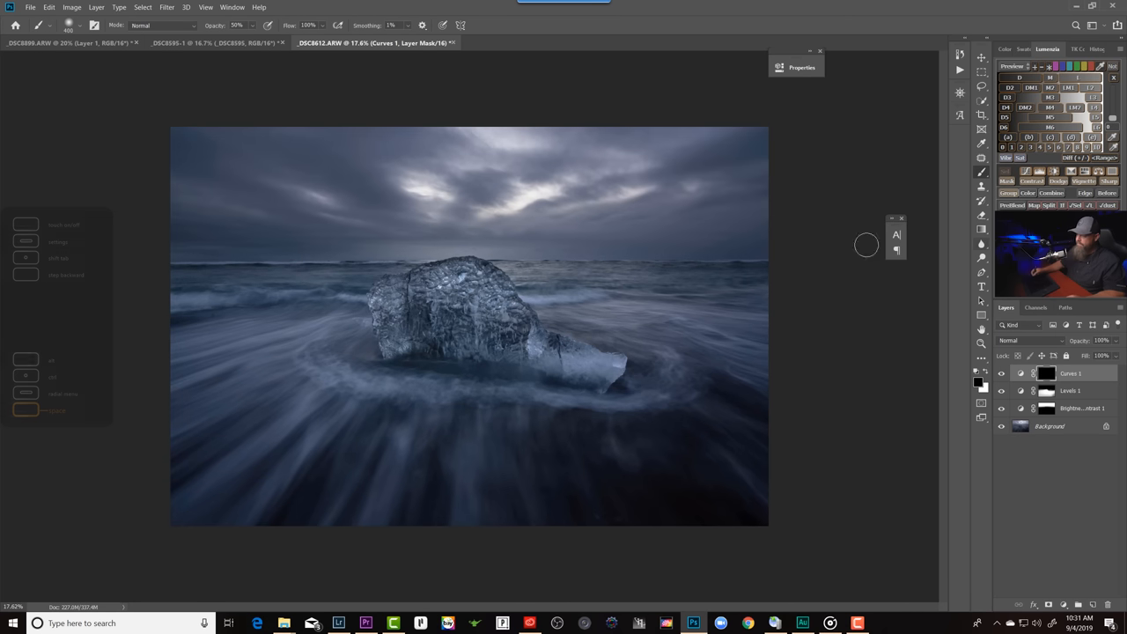
mouse_move(603, 138)
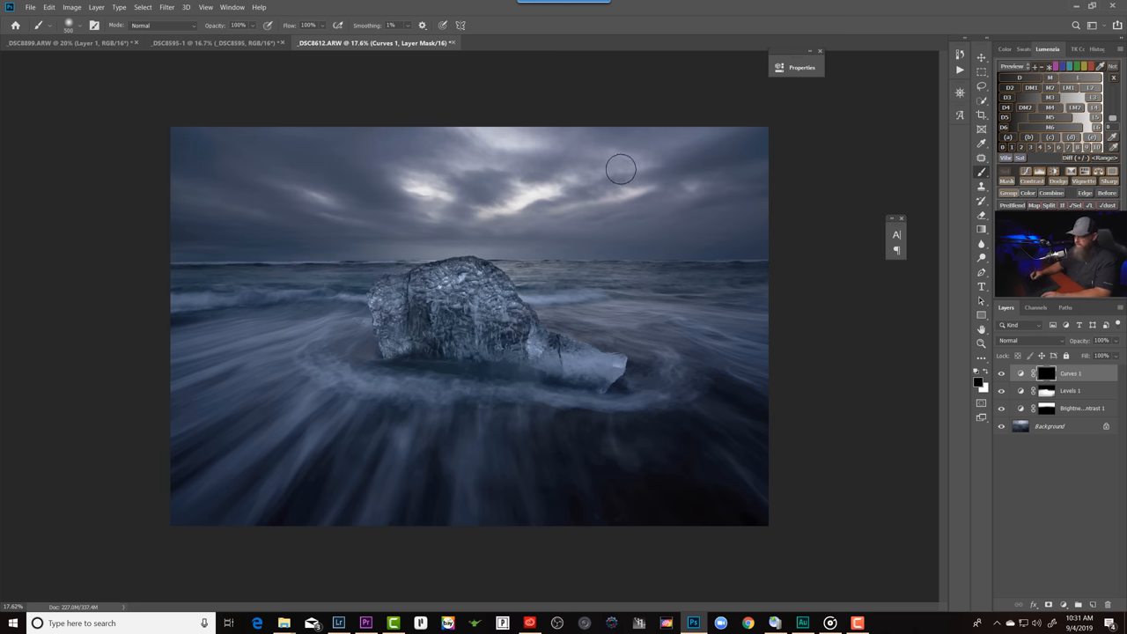
mouse_move(587, 172)
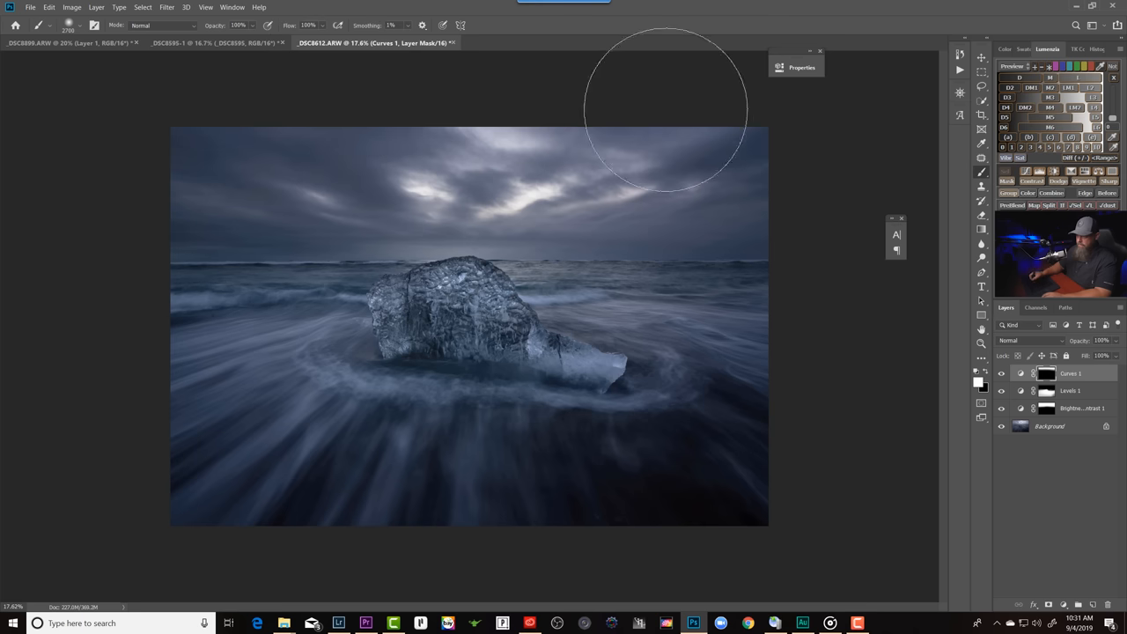
mouse_move(592, 92)
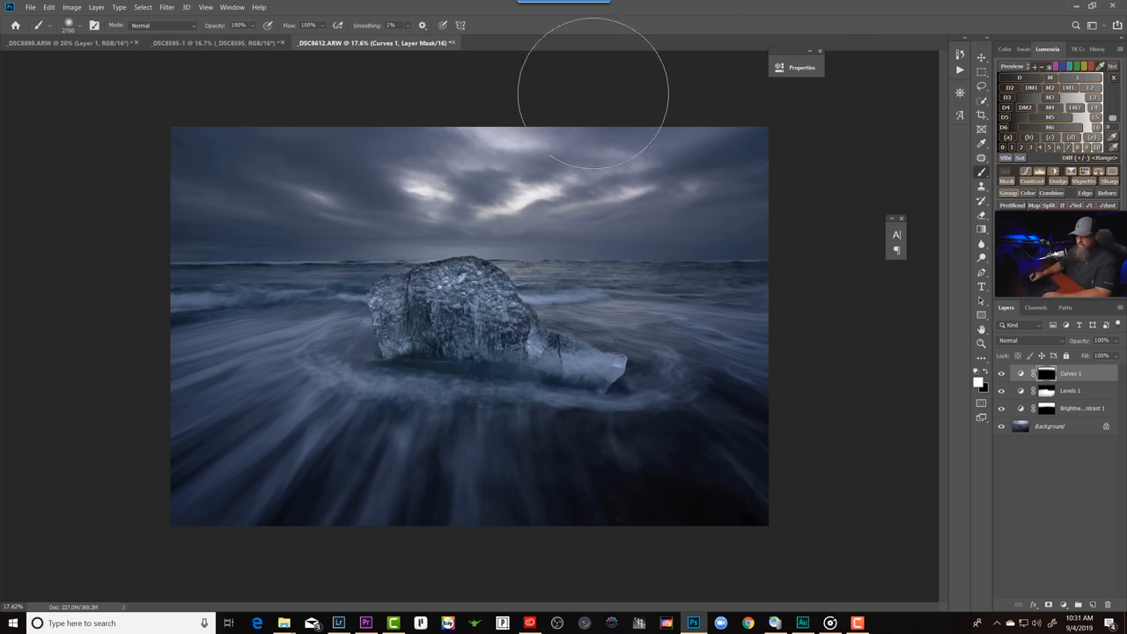
mouse_move(629, 136)
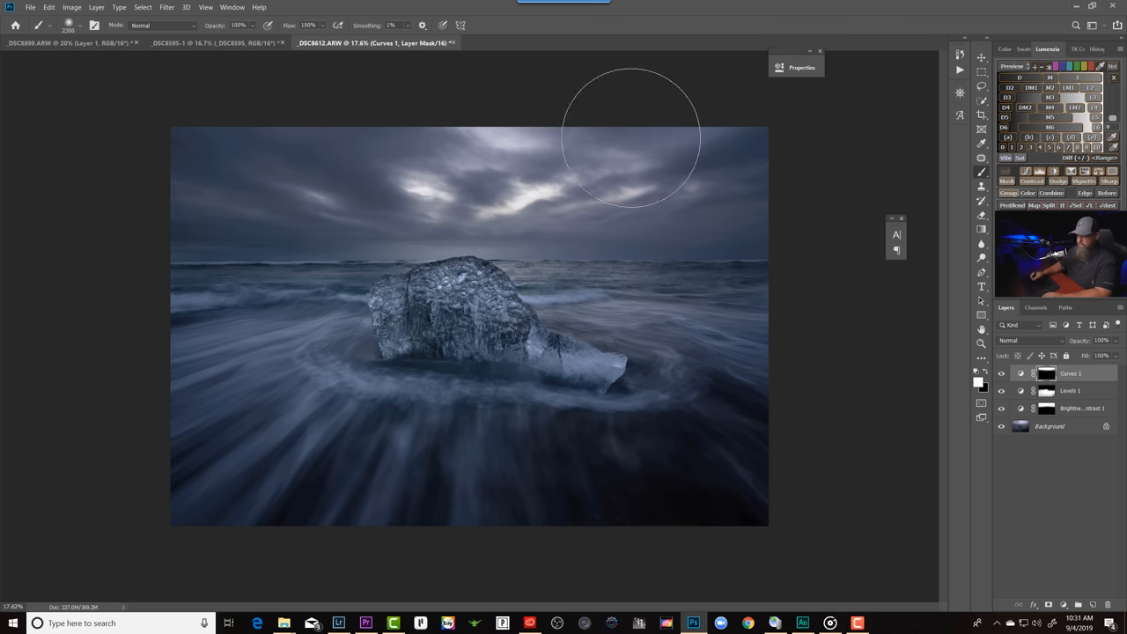